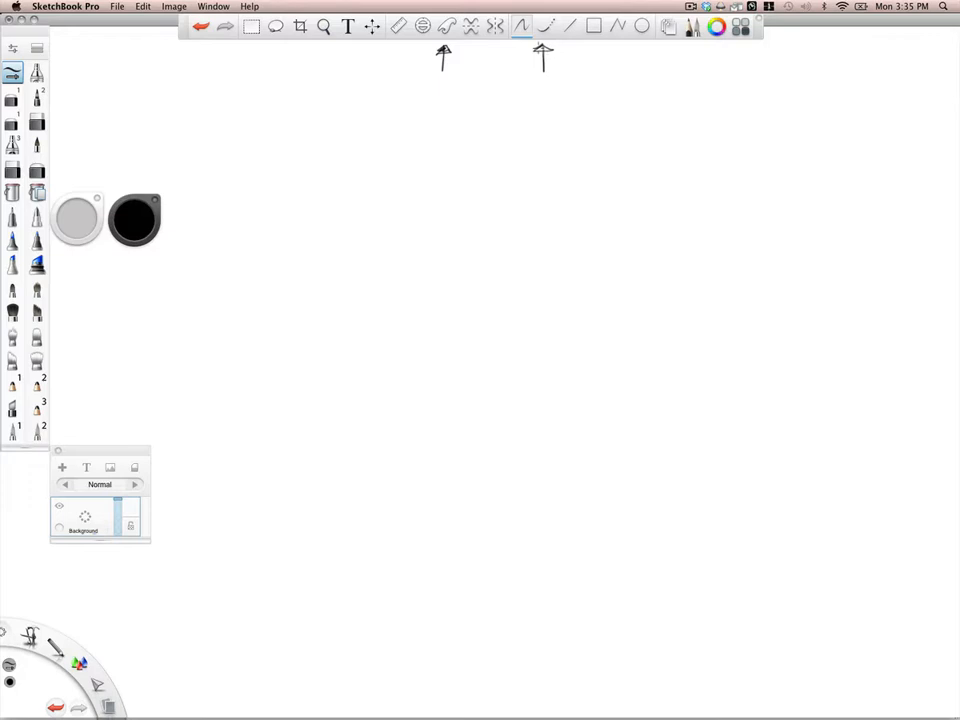
mouse_move(584, 46)
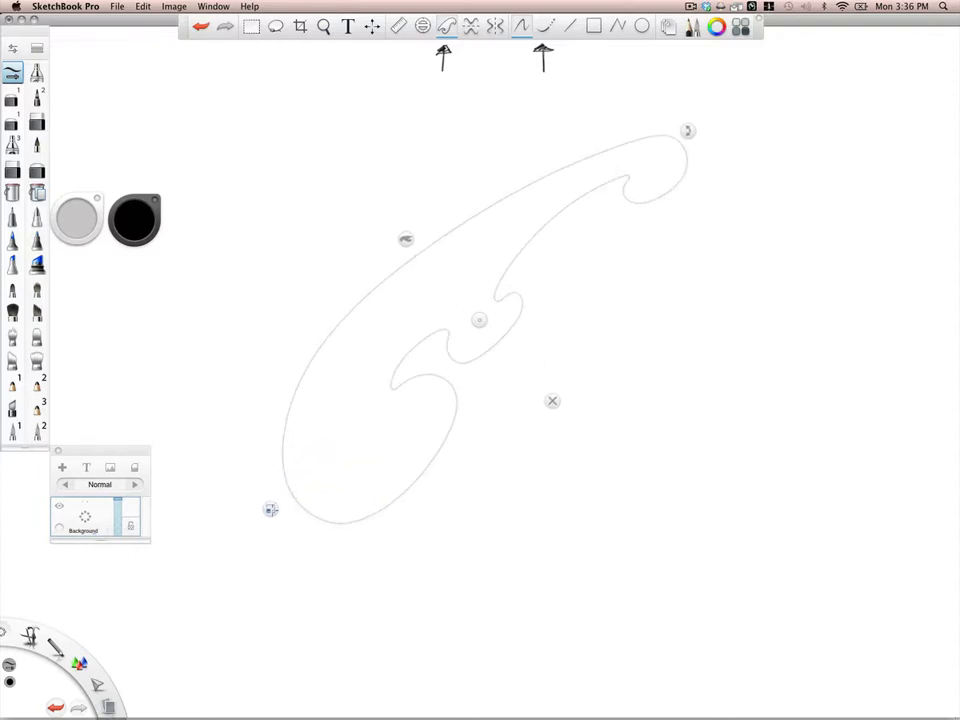
mouse_move(696, 178)
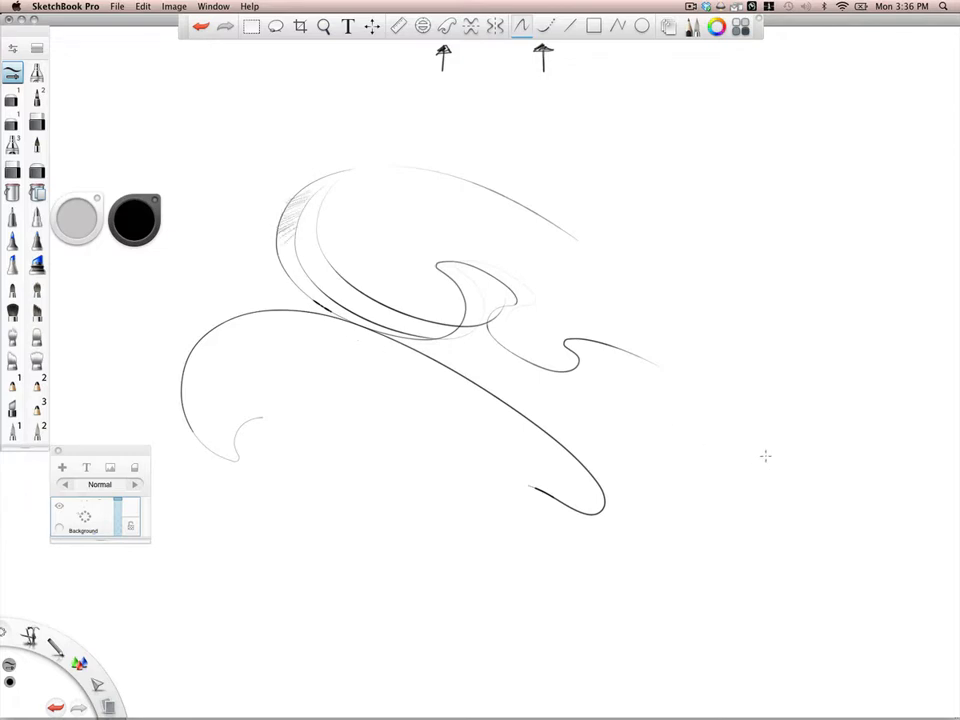
- Clear the practice canvas and draw a wavy freehand line with a long downward stroke
left_click(252, 26)
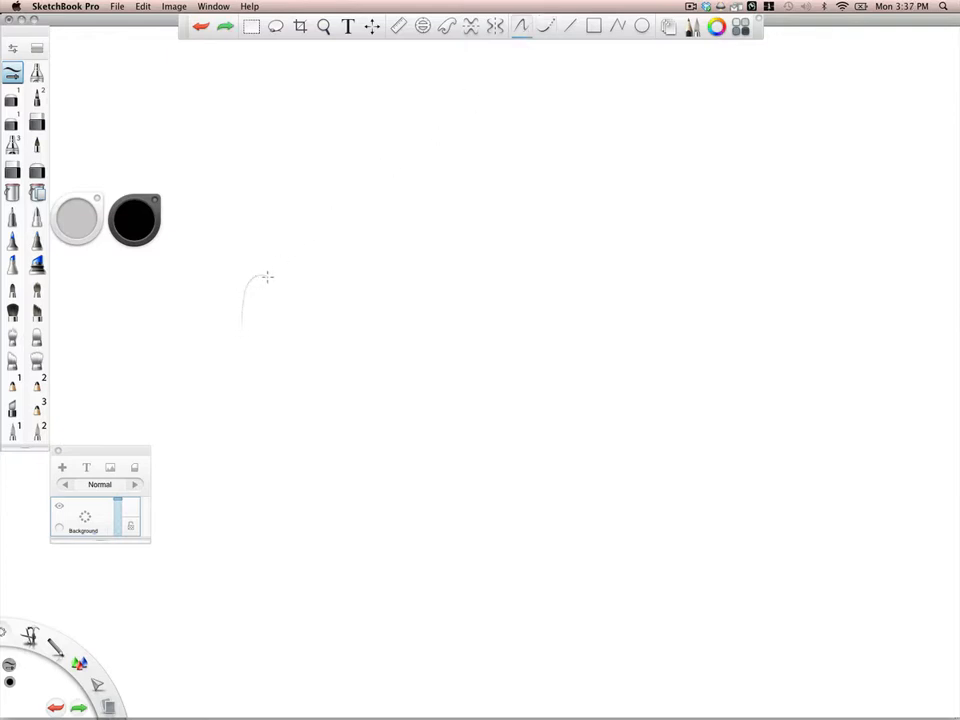
left_click_drag(242, 290, 362, 220)
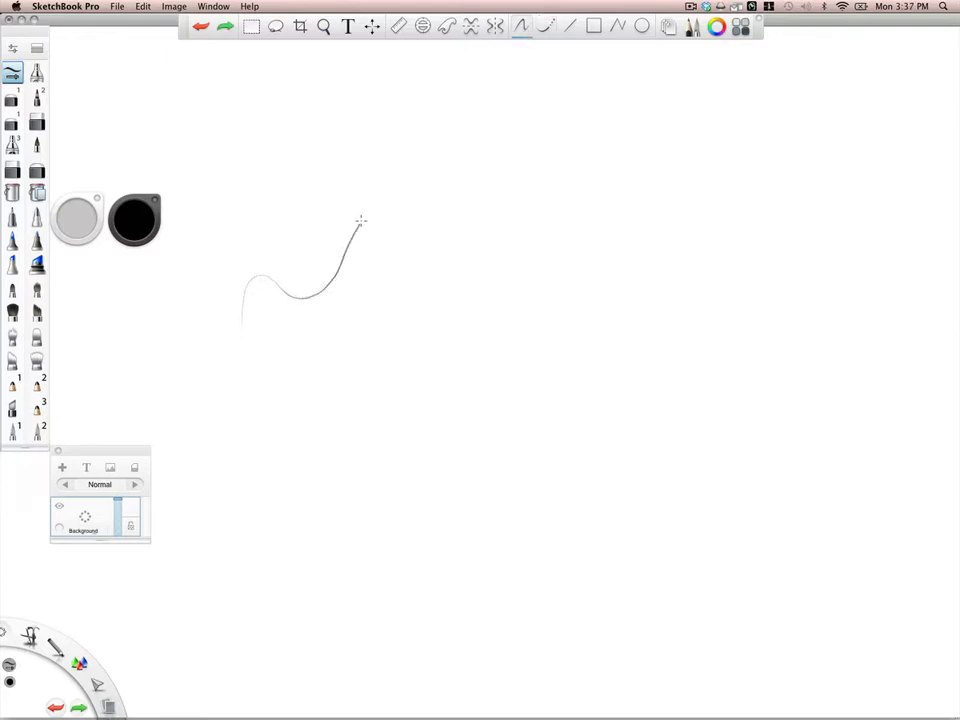
left_click_drag(362, 220, 462, 224)
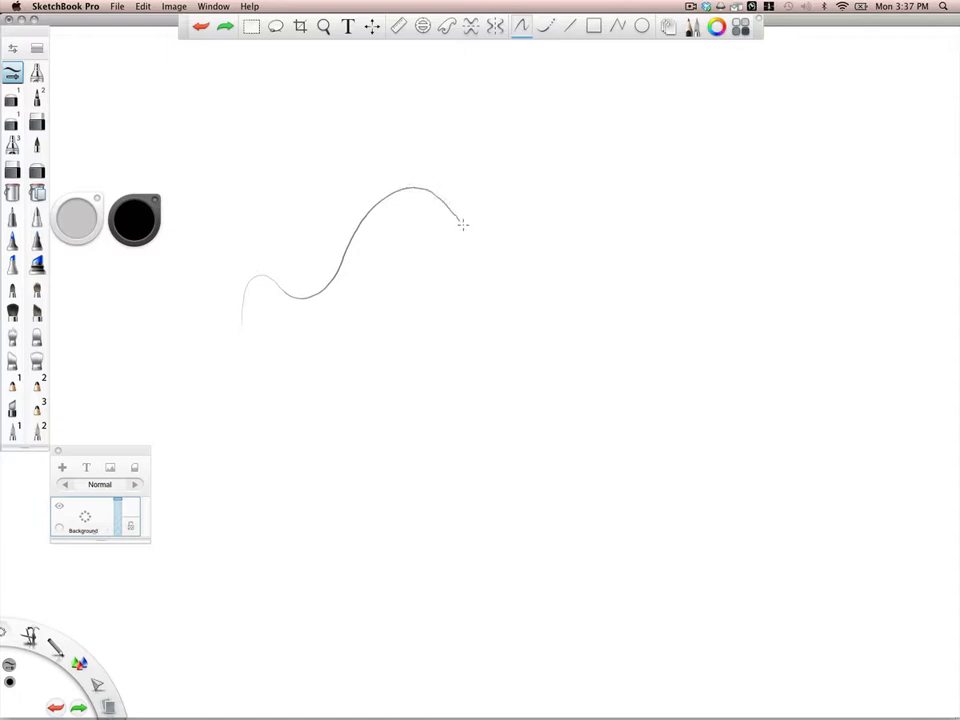
left_click(324, 26)
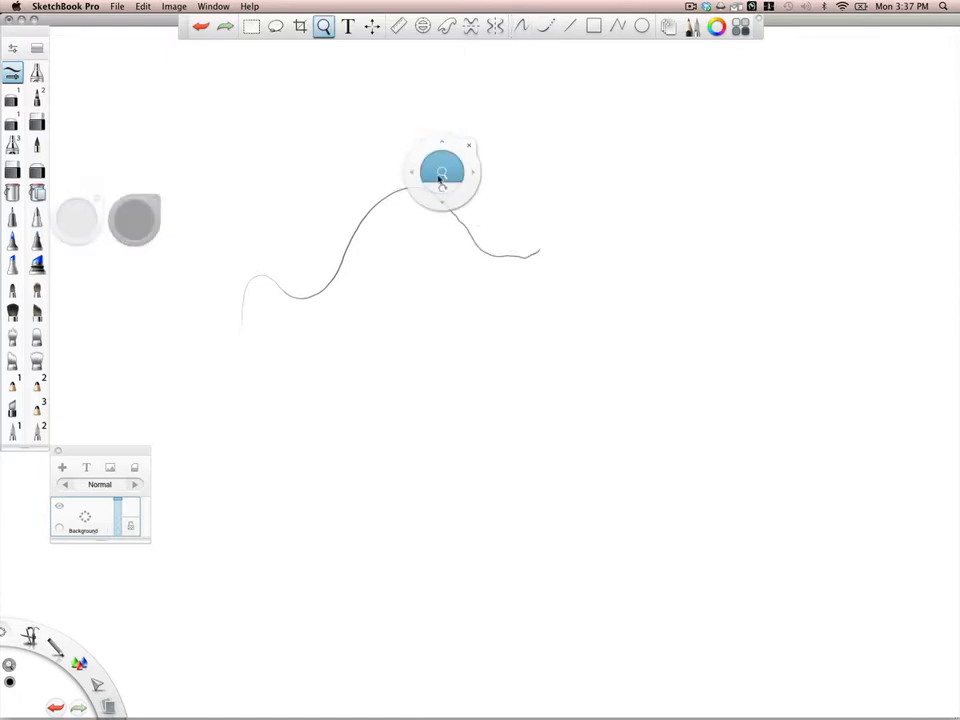
left_click_drag(442, 170, 452, 456)
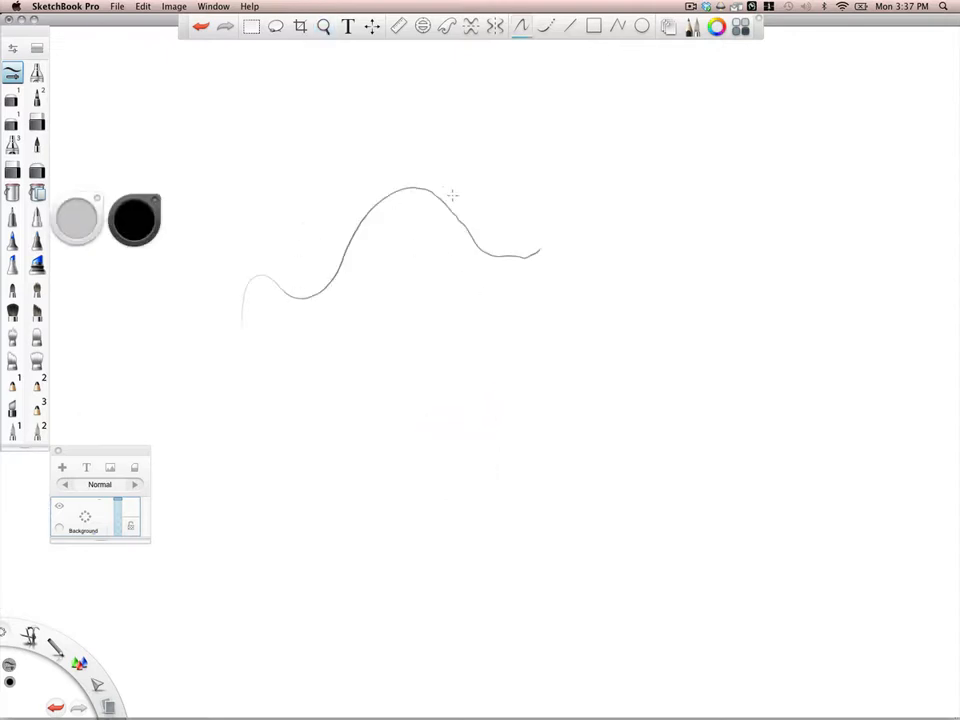
mouse_move(420, 286)
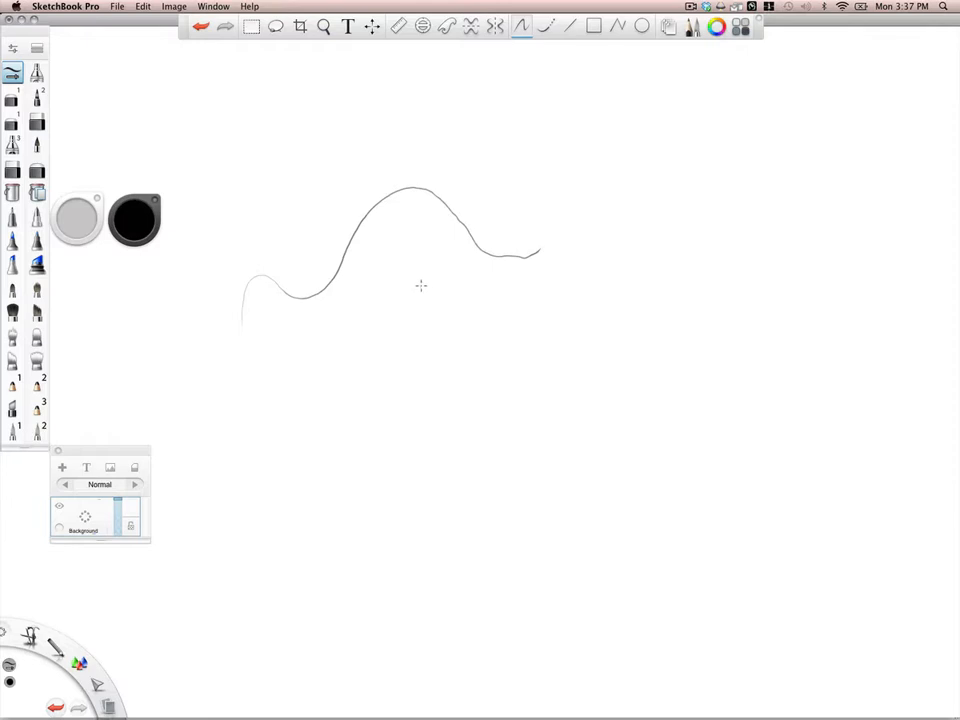
mouse_move(548, 28)
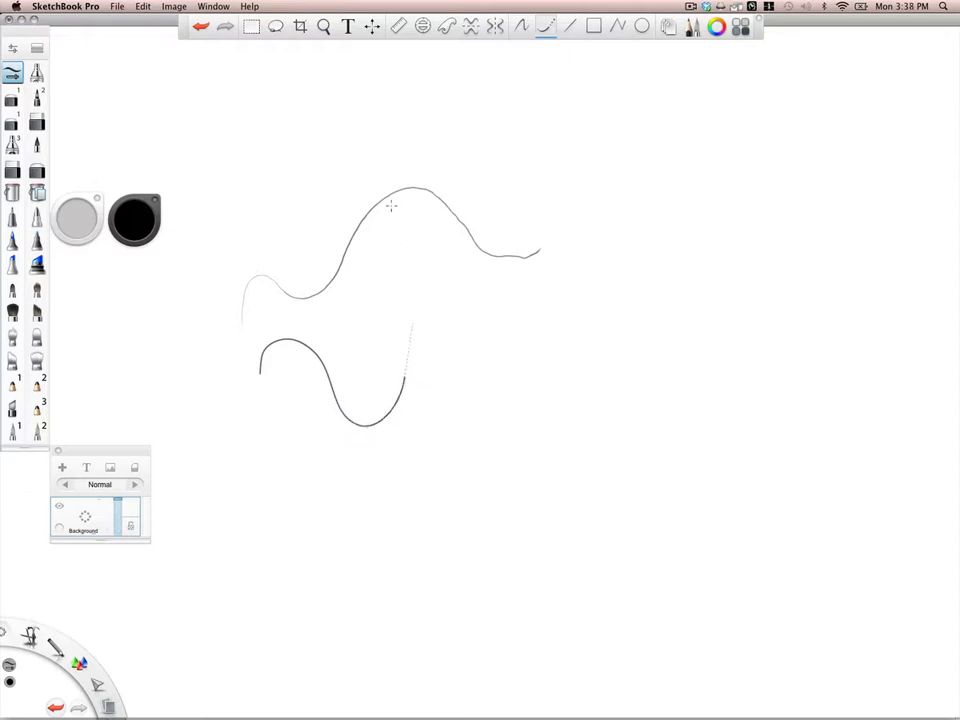
- Add a rising curve into the top line and a large arch curving down the right
left_click_drag(418, 184, 398, 410)
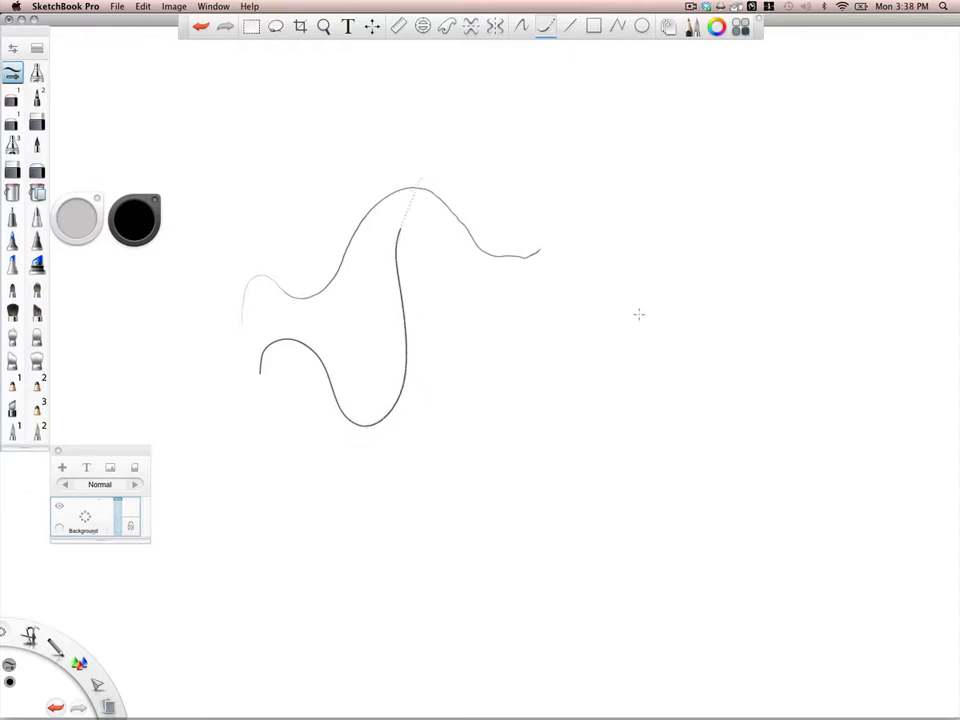
left_click_drag(430, 184, 630, 300)
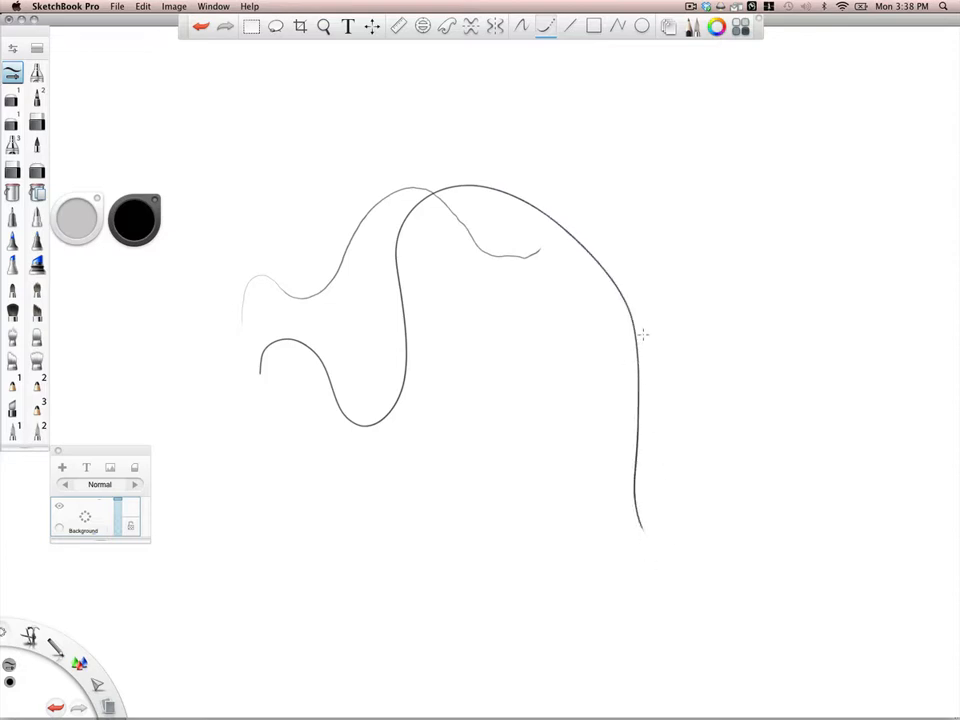
mouse_move(648, 328)
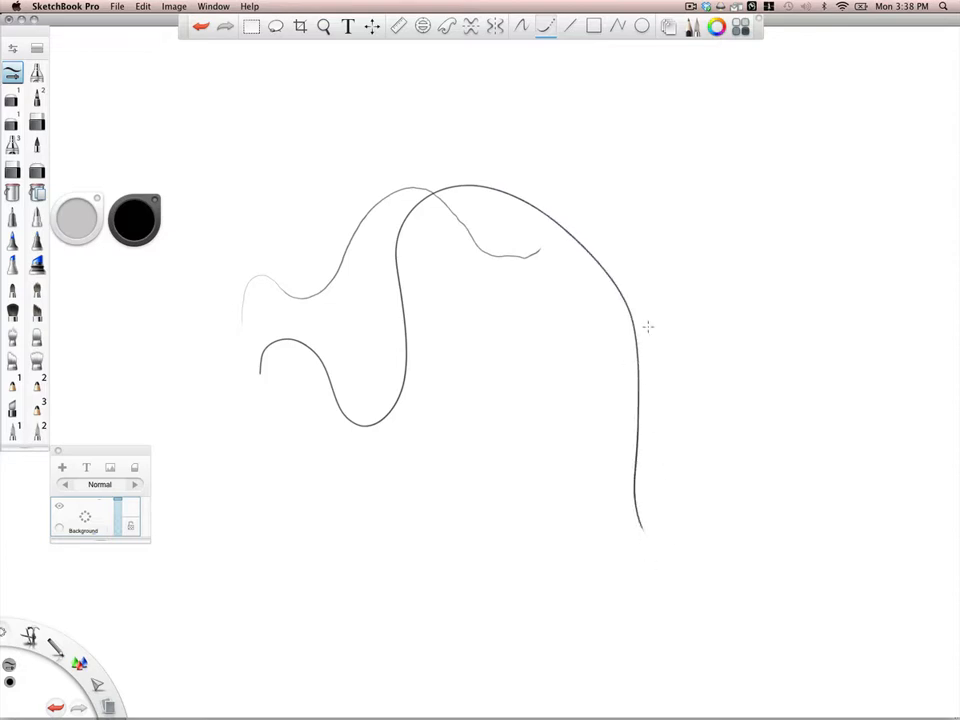
- Lower the Steady Stroke smoothing toward Less, then nudge it slightly back up
left_click(548, 26)
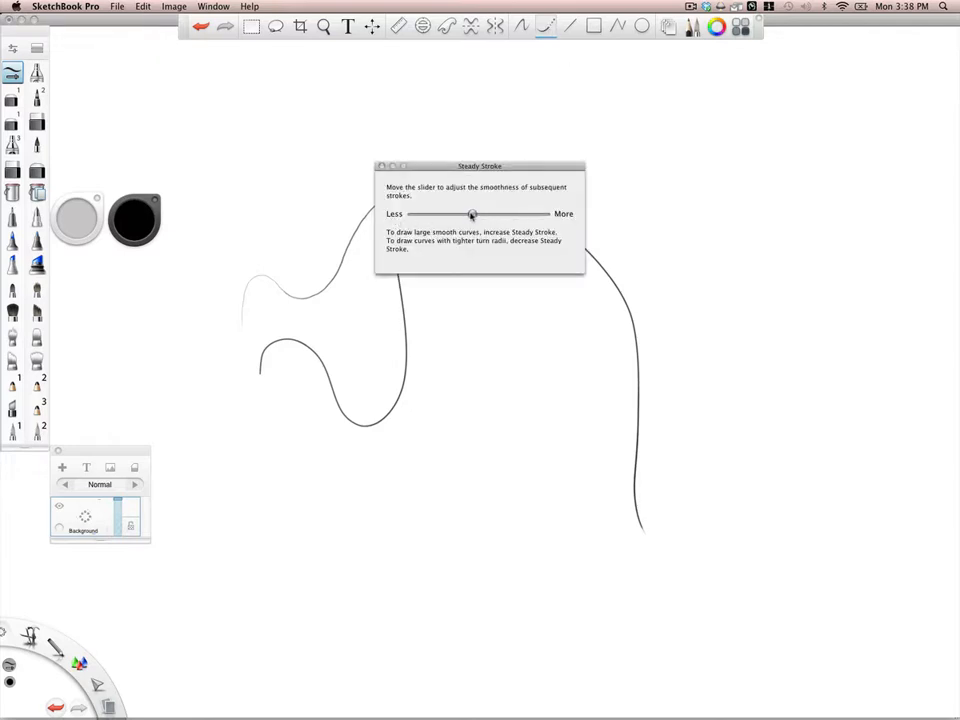
left_click_drag(472, 214, 418, 214)
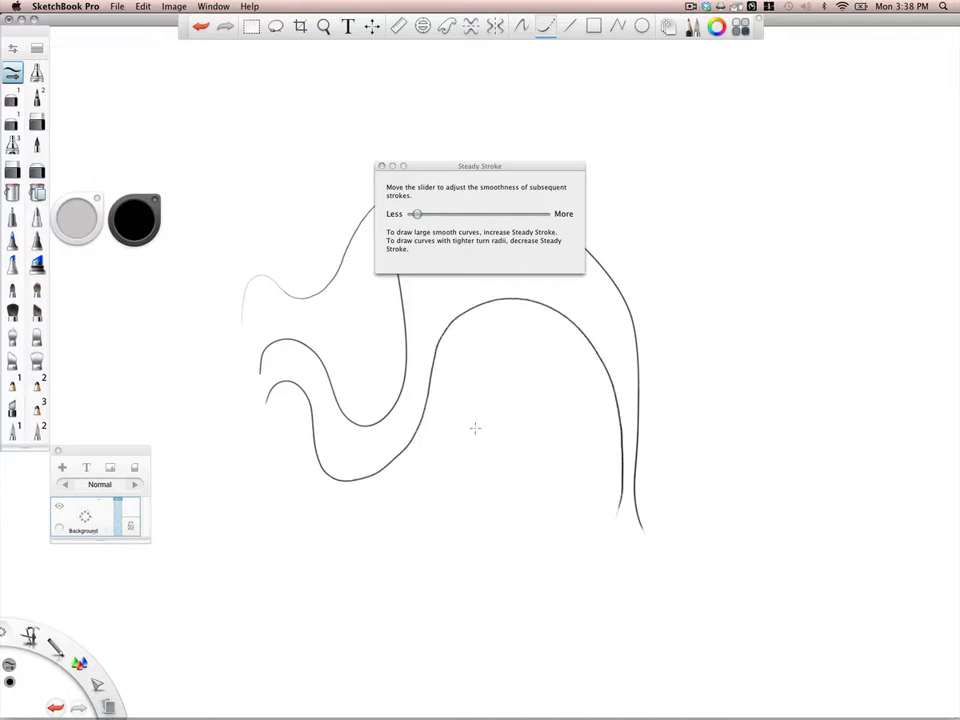
left_click_drag(416, 212, 446, 212)
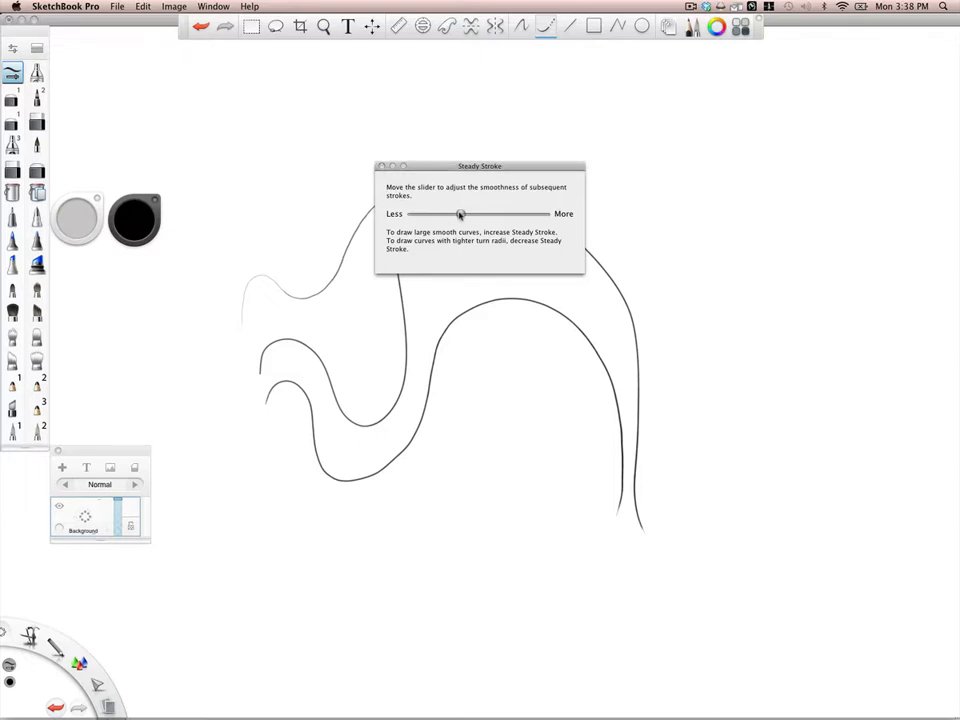
mouse_move(446, 344)
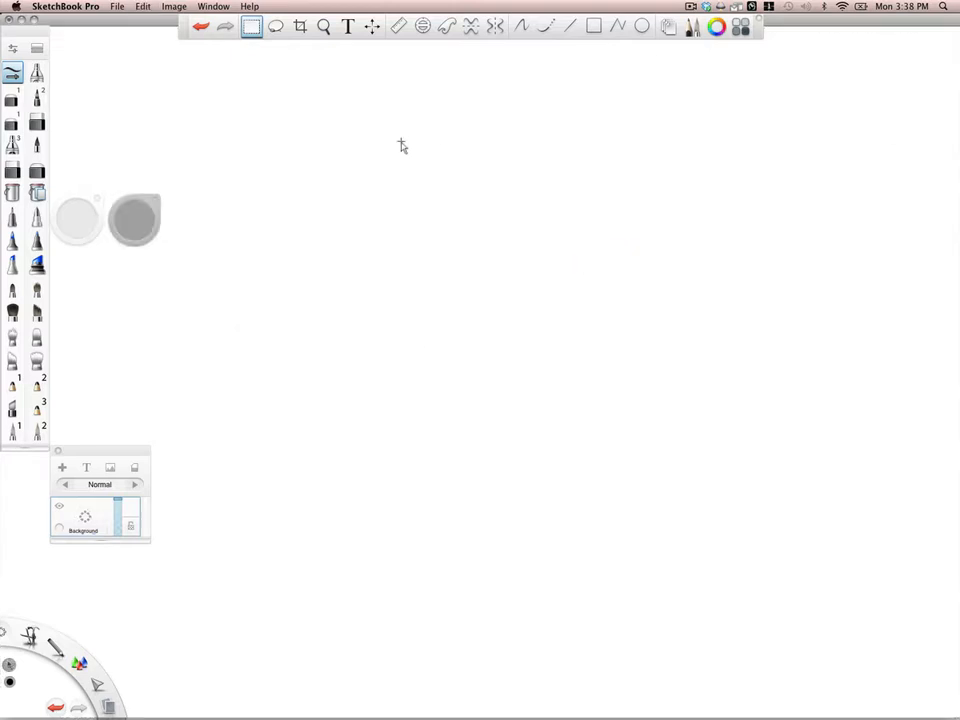
mouse_move(452, 244)
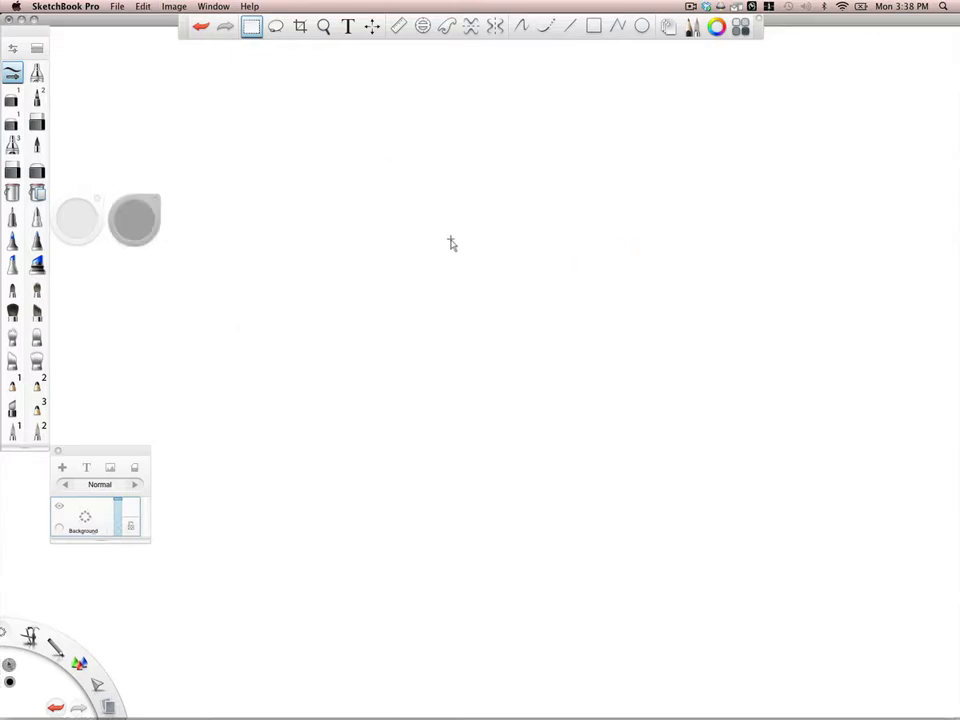
mouse_move(460, 234)
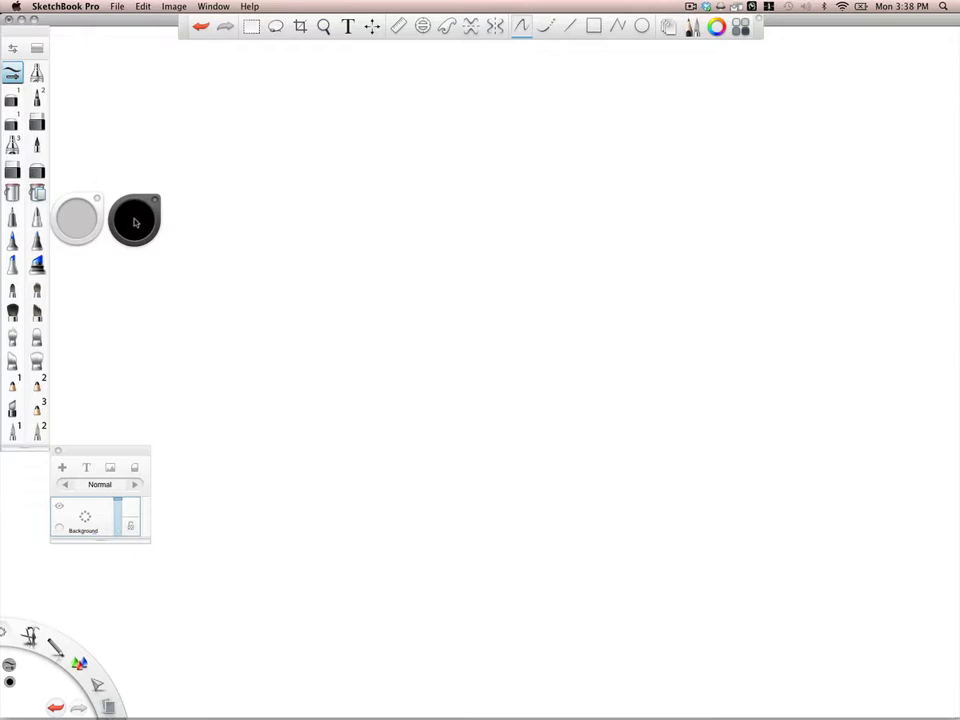
- Pick a green paint colour in the colour puck
left_click(136, 222)
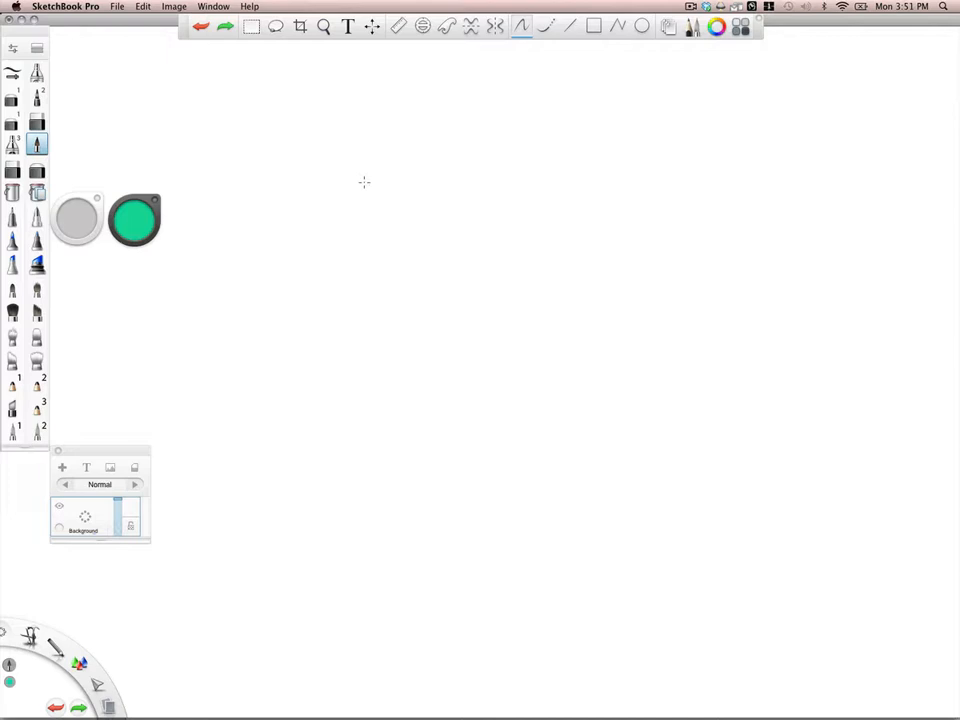
- Paint rows of overlapping green dabs, darkening the green toward black as the rows progress
left_click_drag(360, 184, 364, 216)
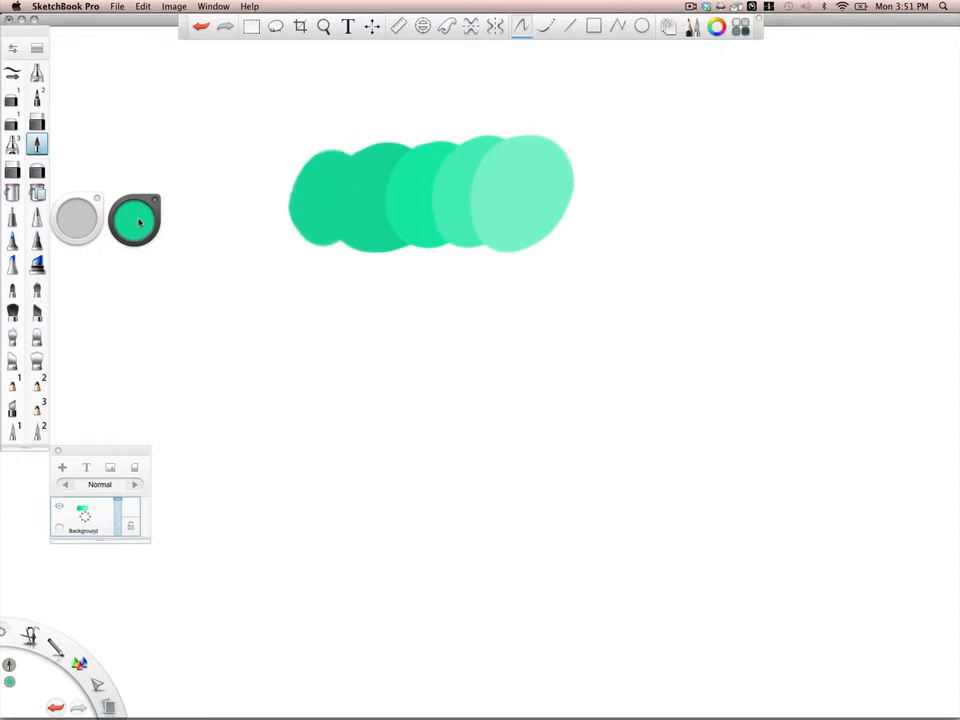
left_click(300, 194)
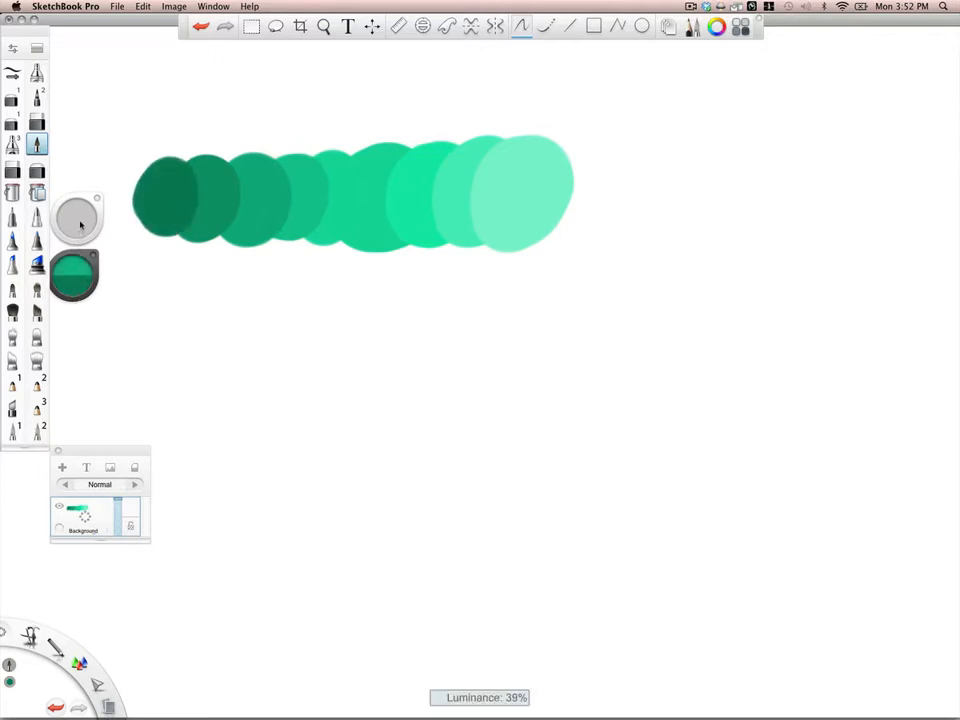
left_click(344, 136)
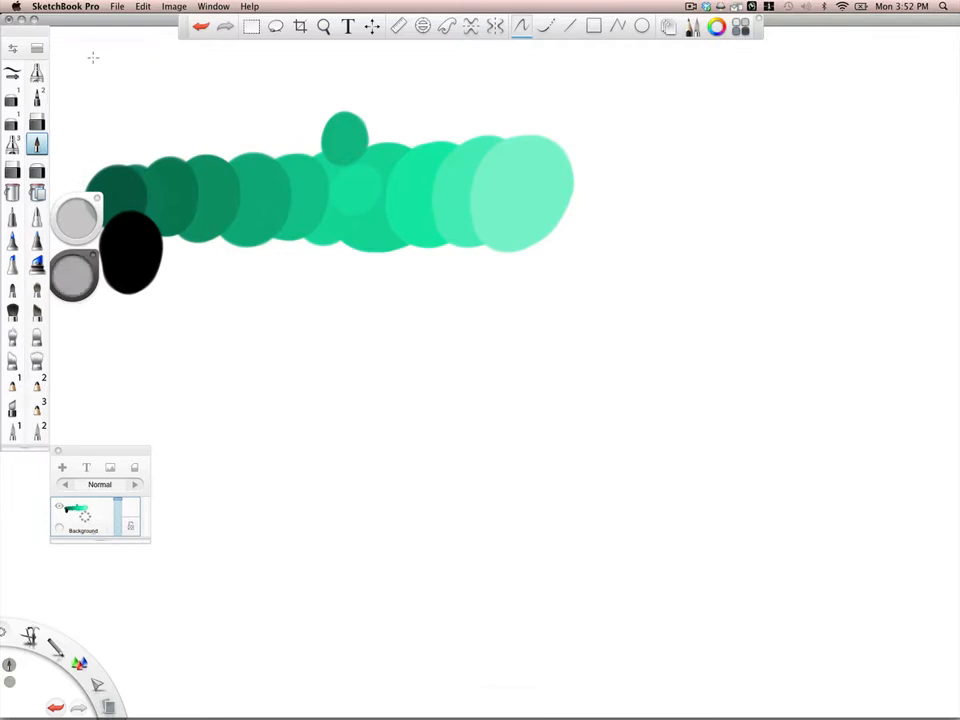
mouse_move(196, 334)
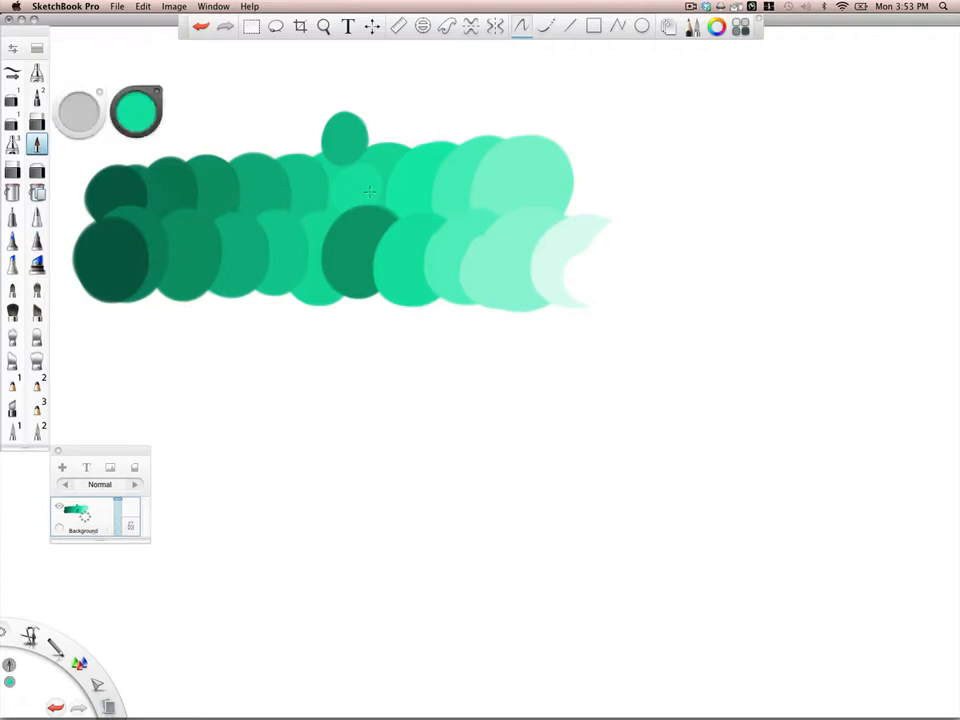
mouse_move(352, 320)
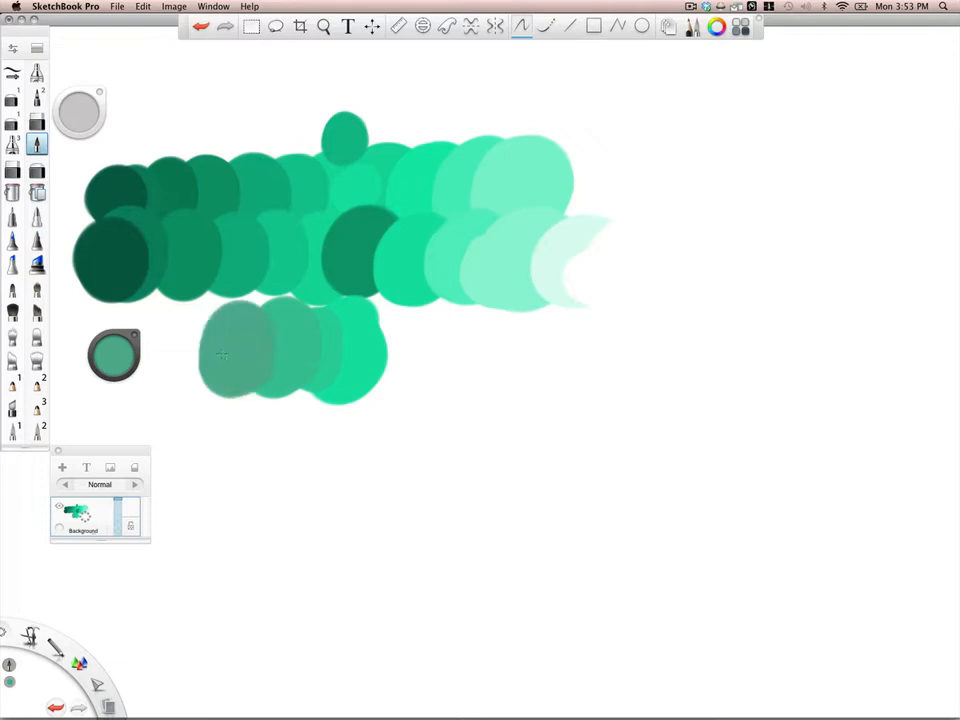
- Stamp a bottom row of dabs running from grey at the left to bright green at the right
left_click(190, 356)
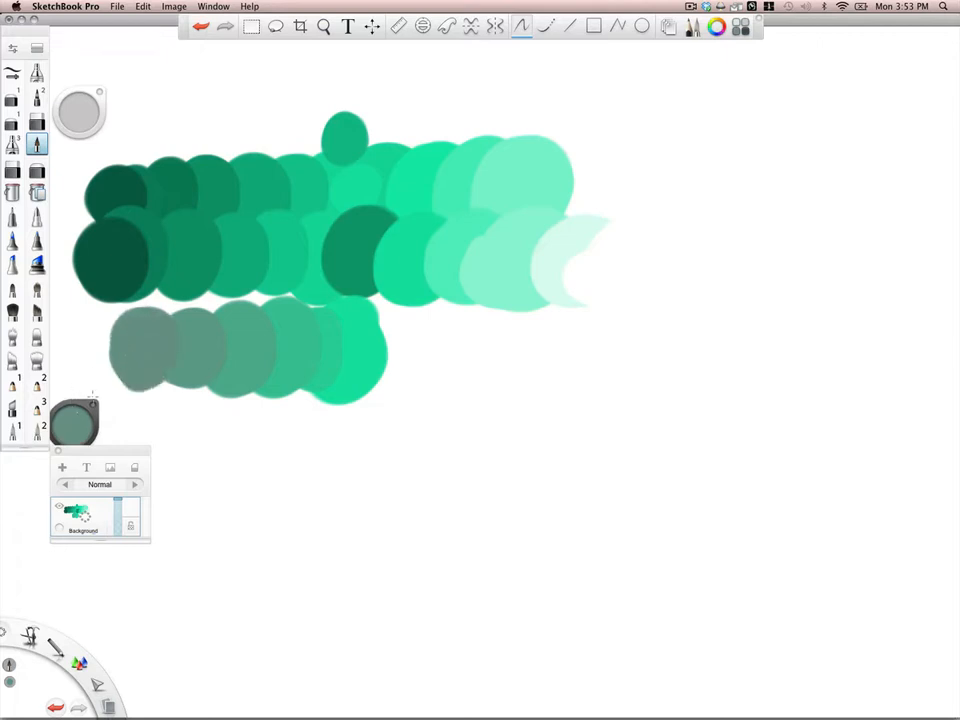
left_click(96, 356)
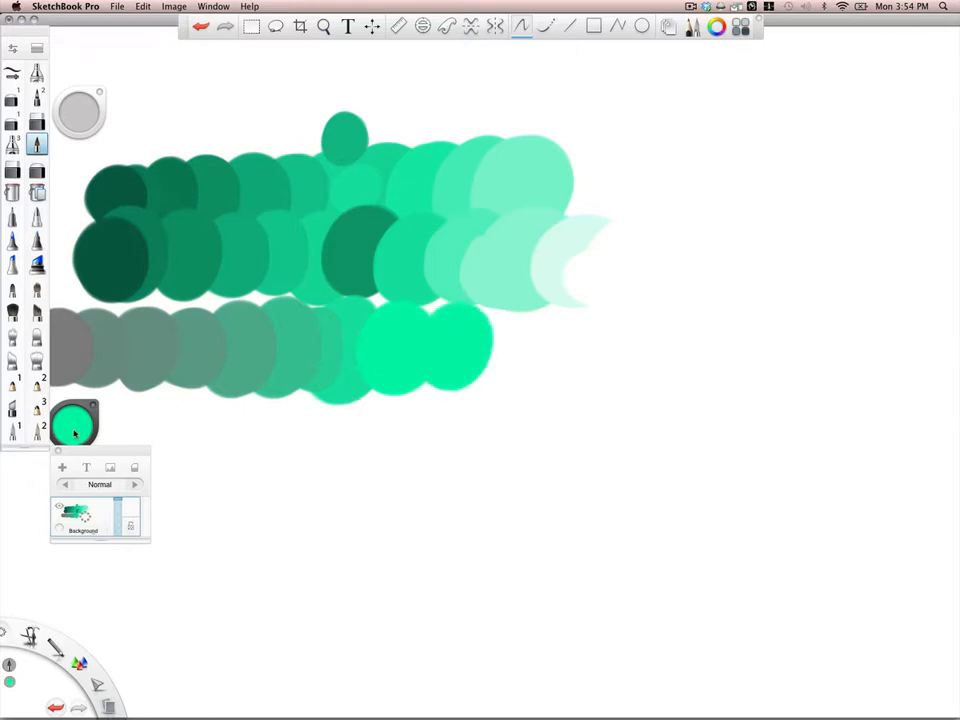
left_click(524, 350)
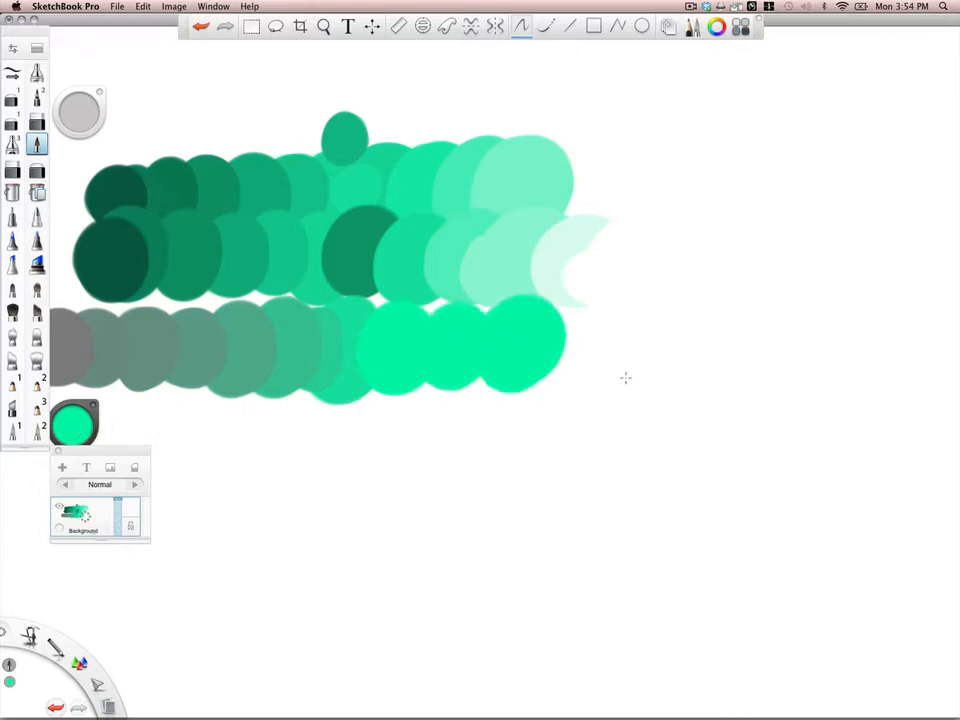
left_click(590, 336)
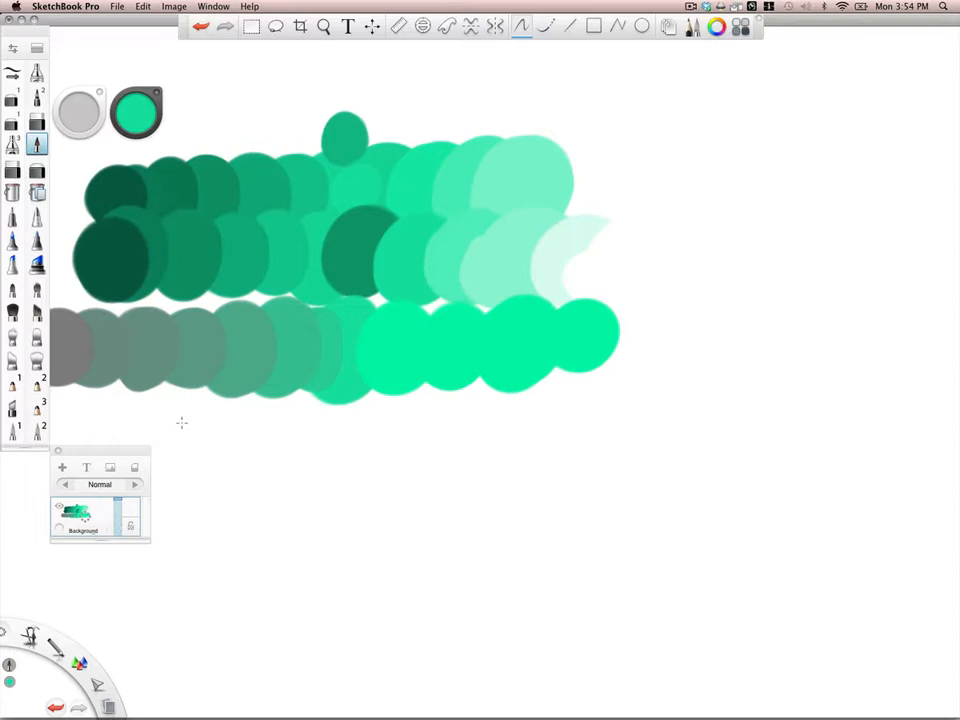
mouse_move(126, 312)
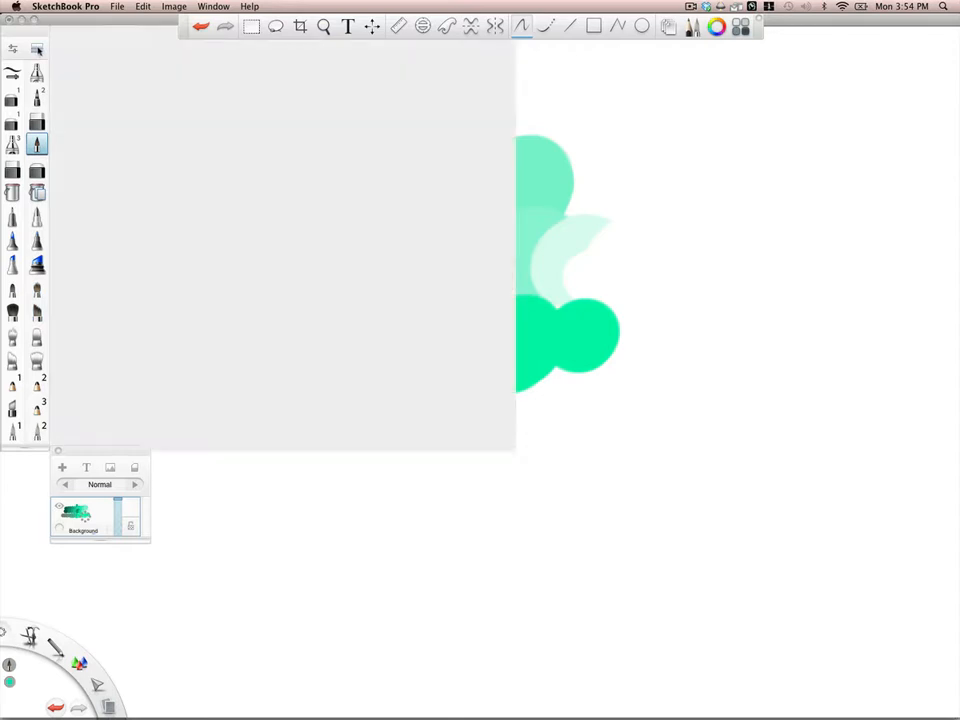
- Browse the Brush Library sets and choose a new soft brush to paint with
left_click(36, 144)
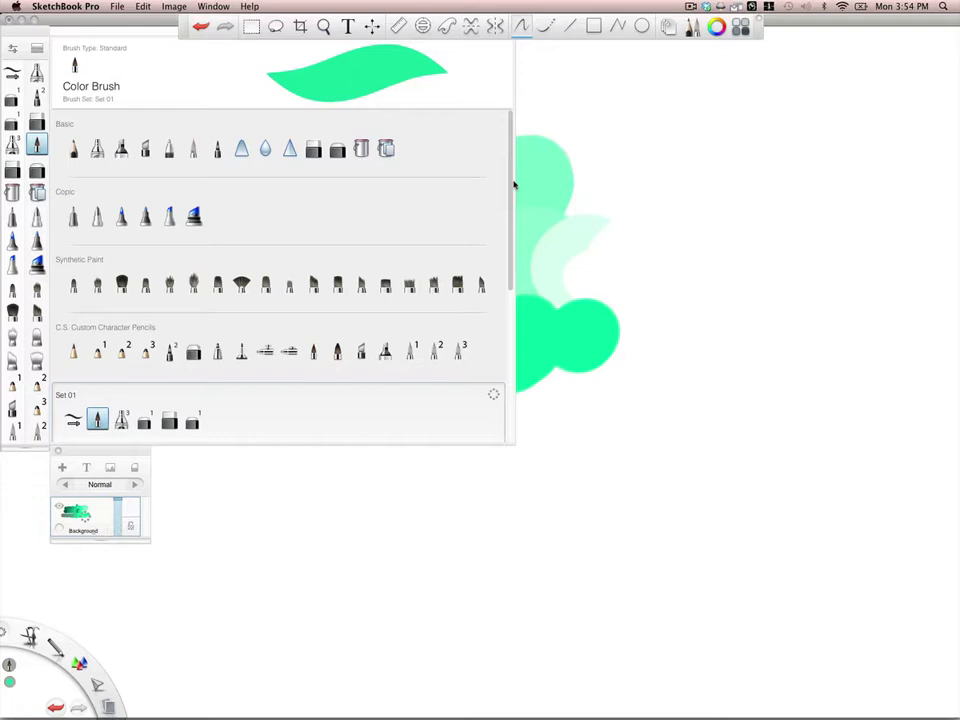
scroll("down", 3)
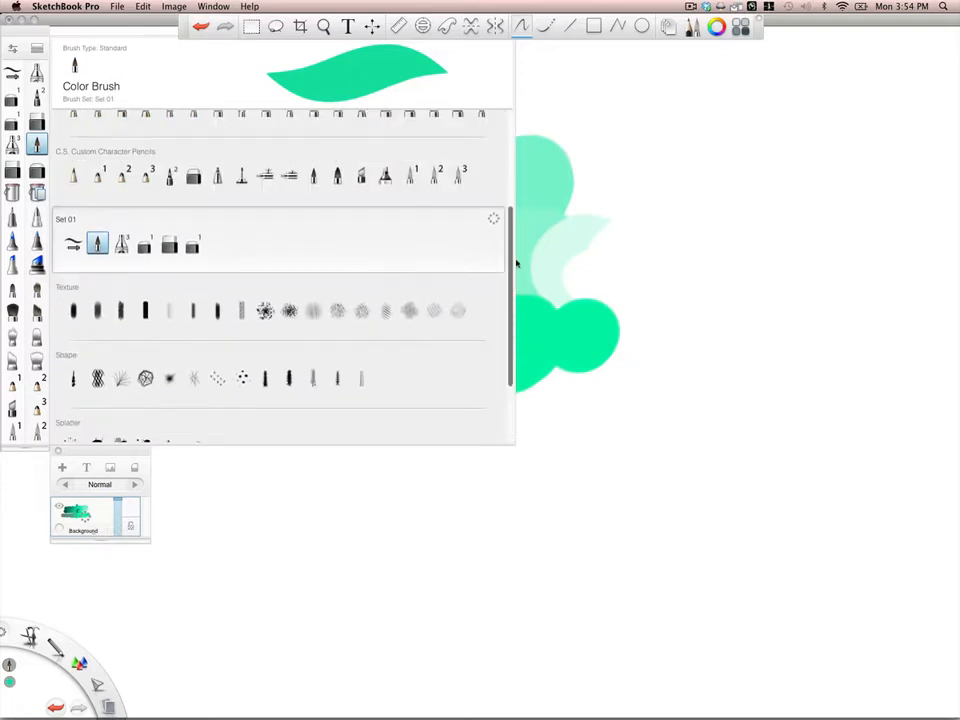
scroll("up", 3)
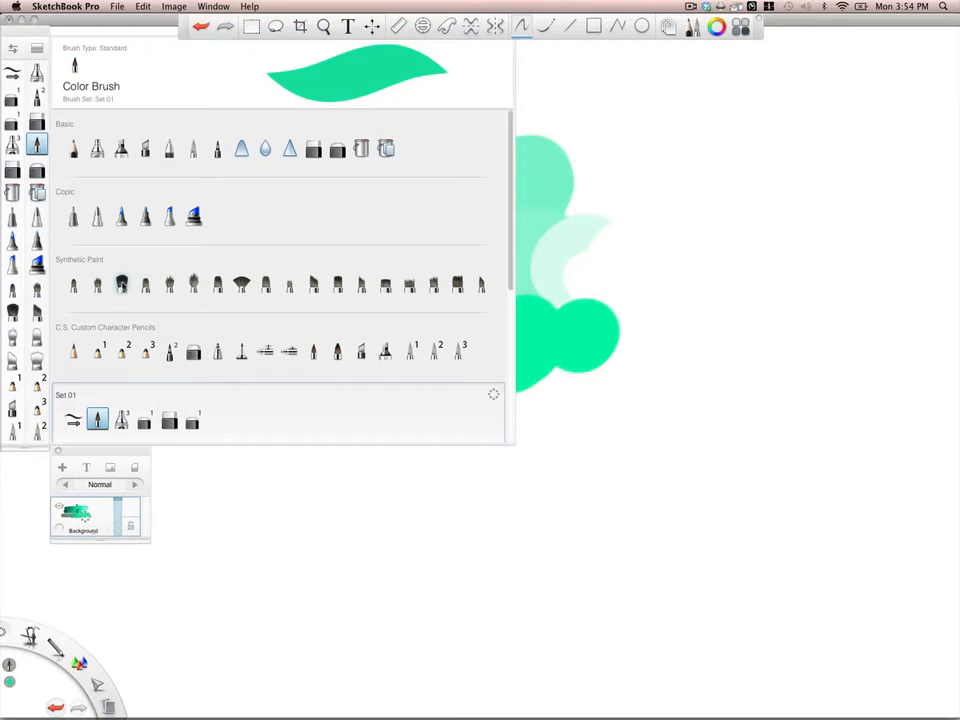
left_click(120, 284)
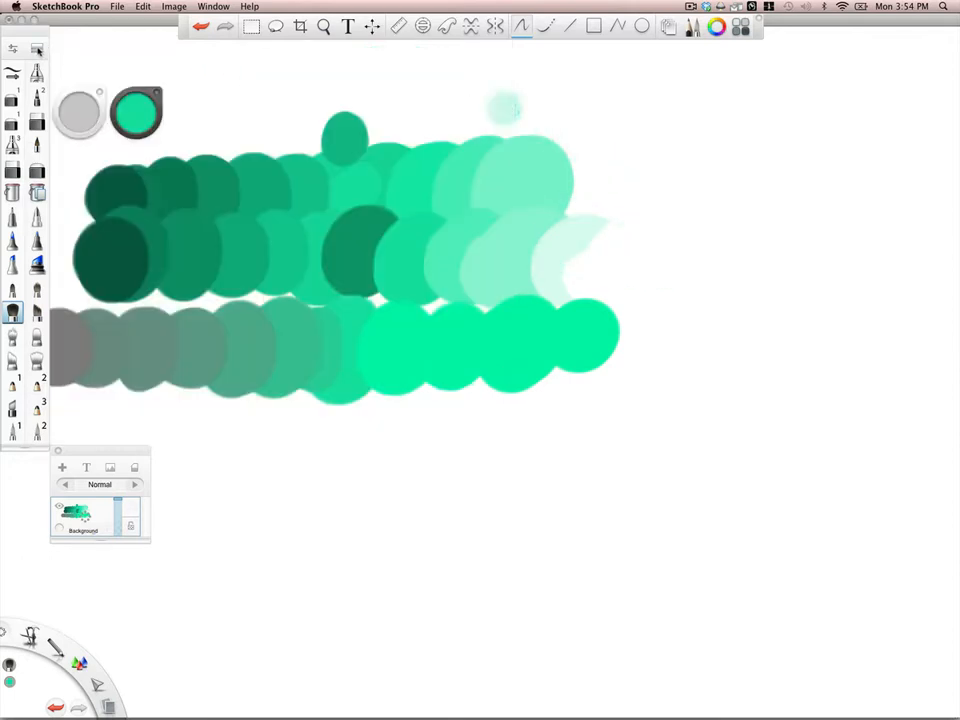
- Switch to orange and smear thick orange strokes over the right end of the green dabs
left_click(136, 112)
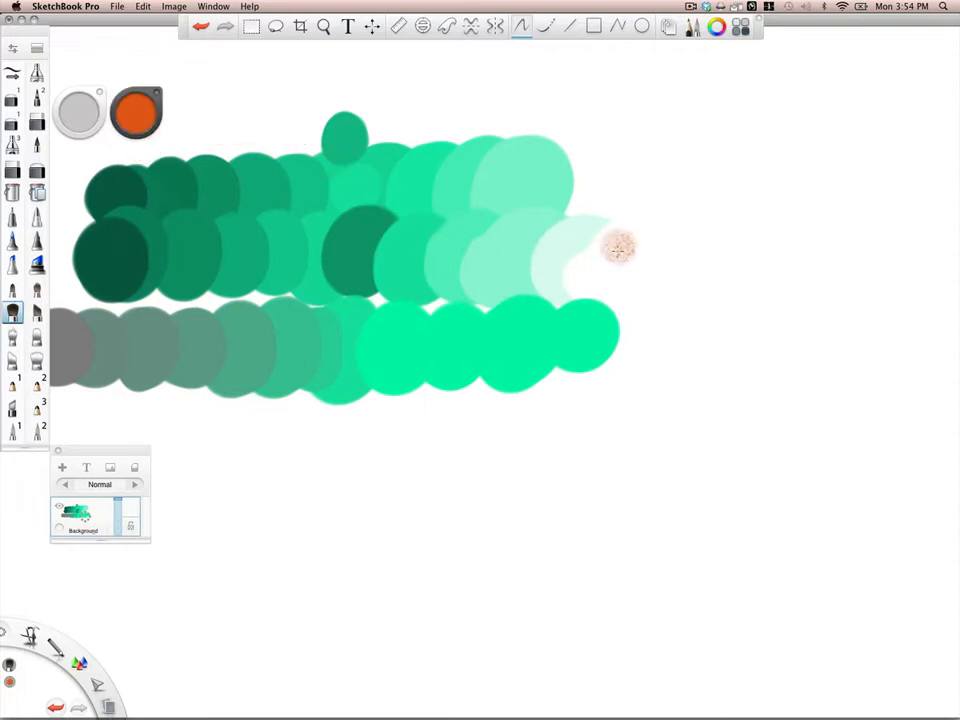
left_click_drag(616, 250, 616, 280)
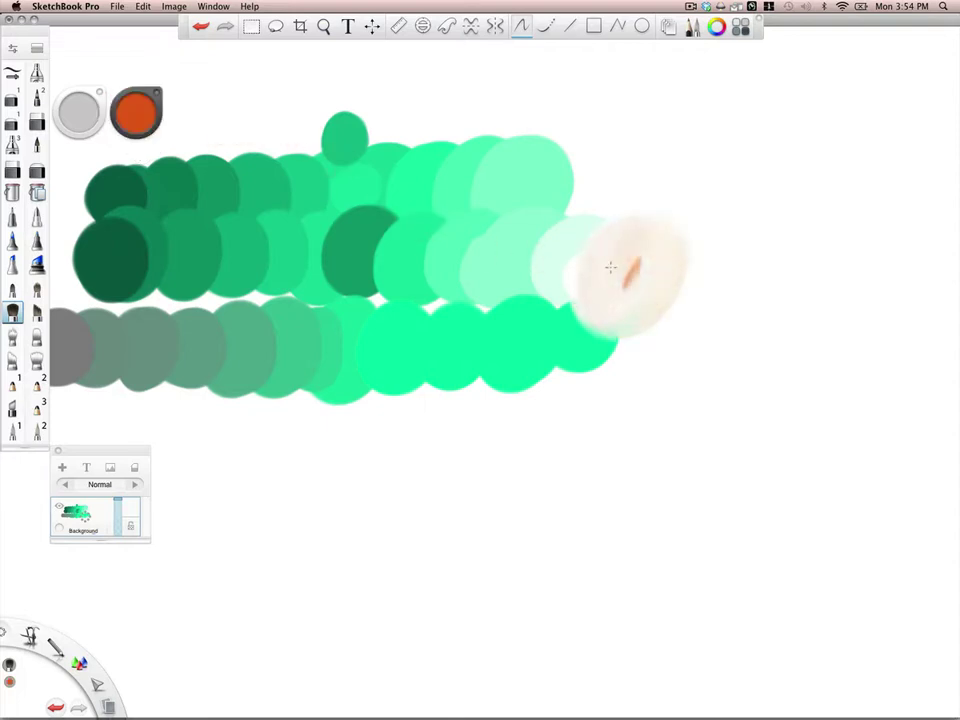
left_click_drag(616, 264, 584, 364)
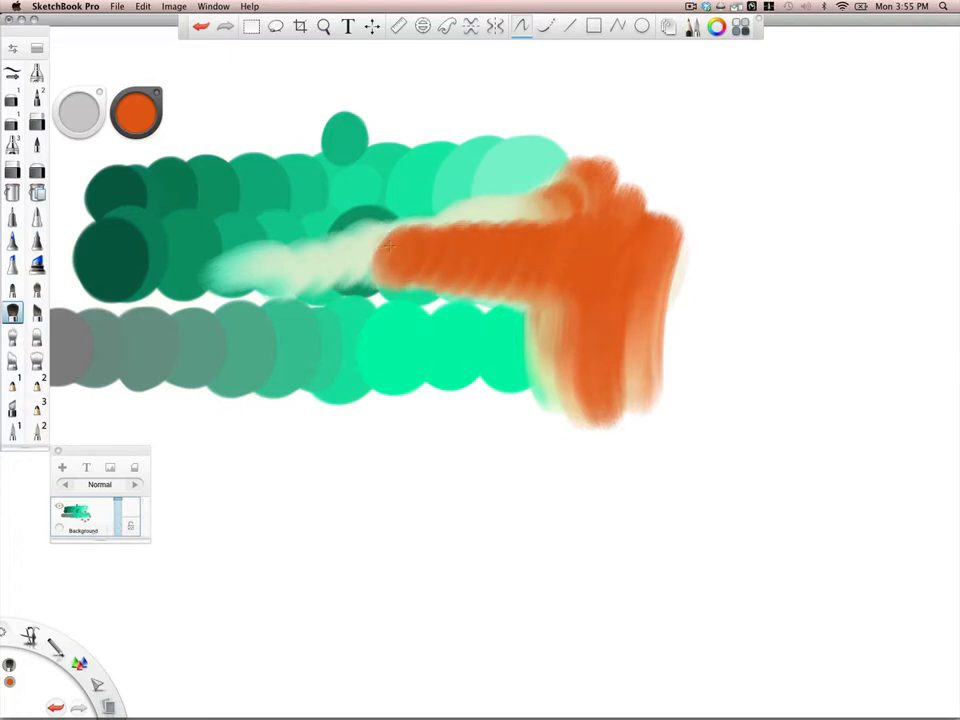
left_click_drag(390, 244, 200, 270)
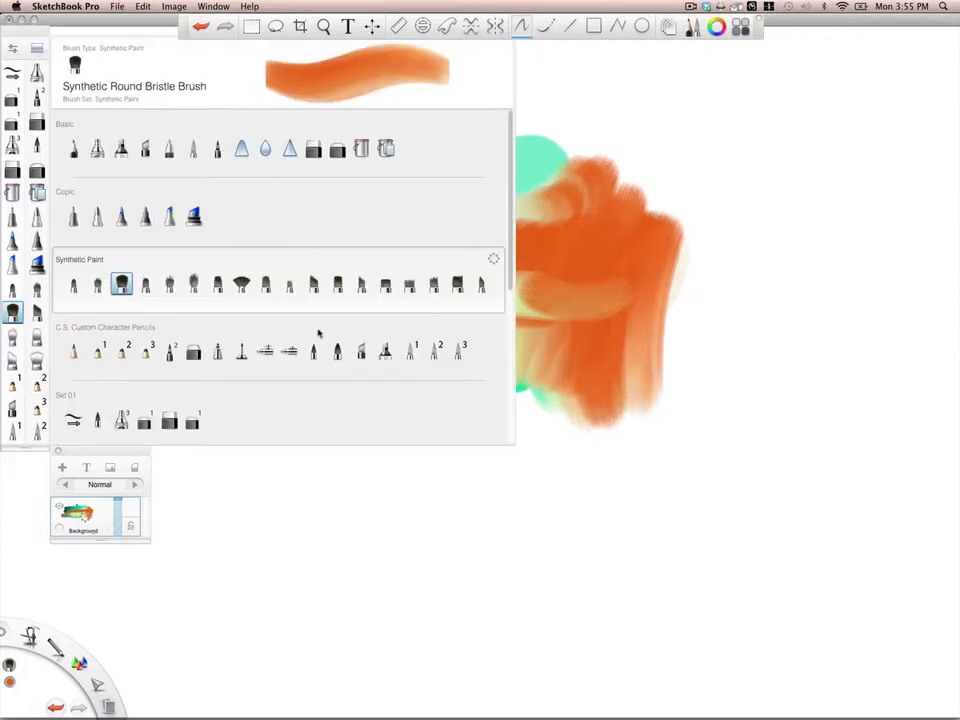
- Scroll the Brush Library down to the Smudge set and choose a smudge brush
scroll("down", 3)
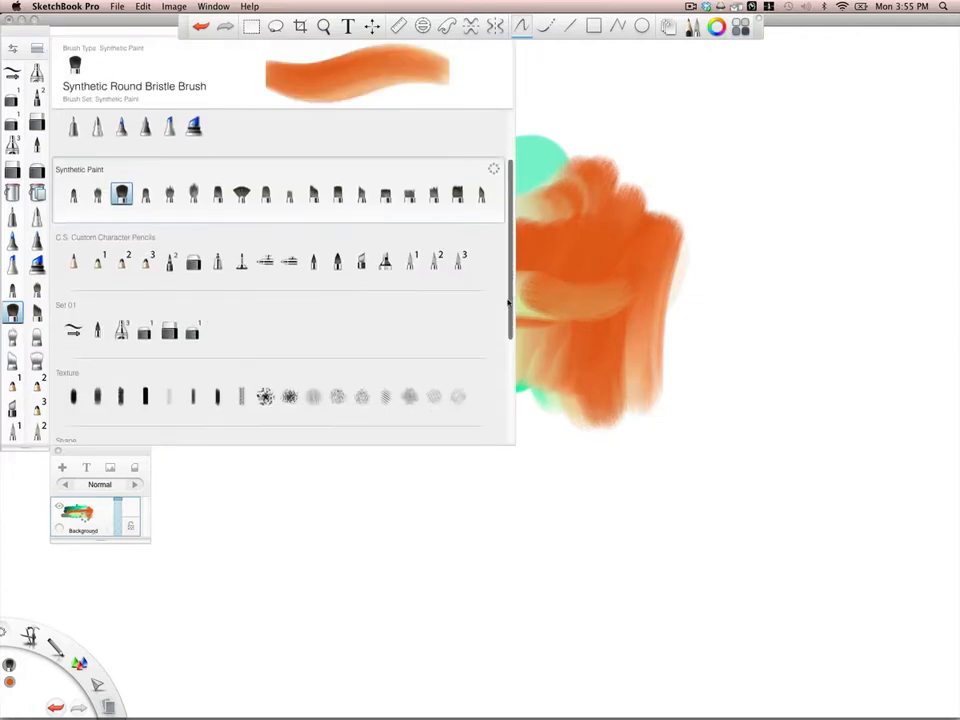
scroll("down", 3)
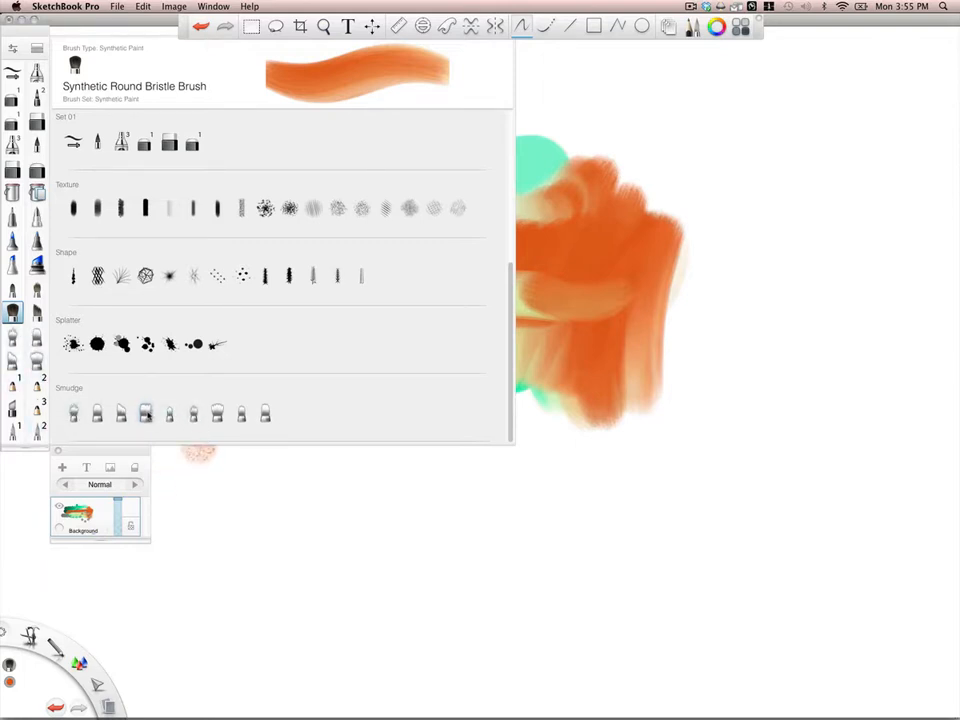
left_click(144, 412)
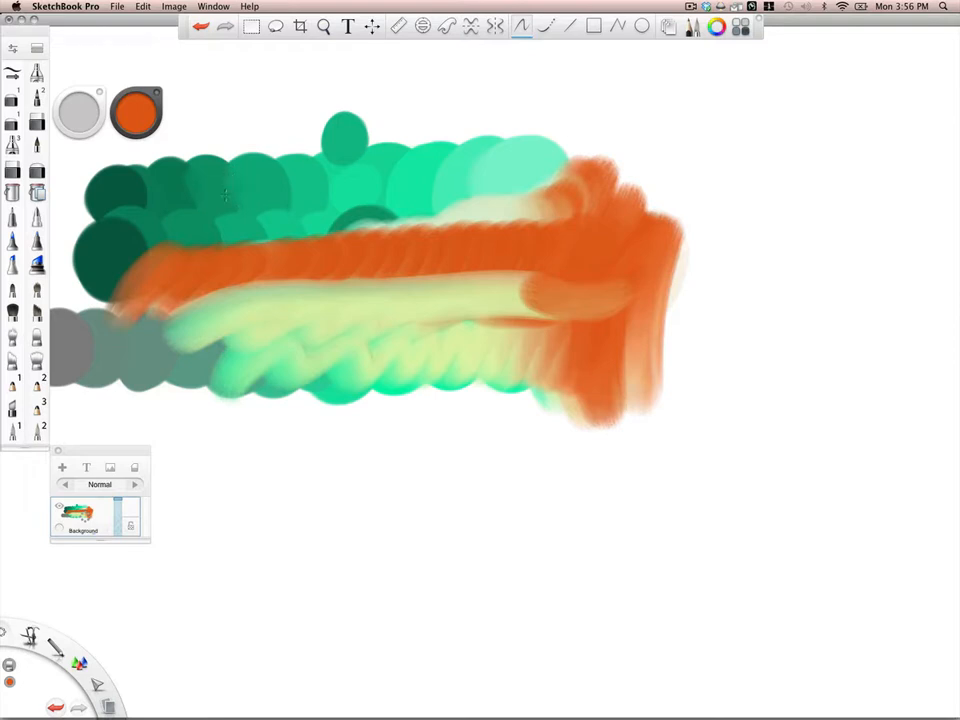
mouse_move(290, 192)
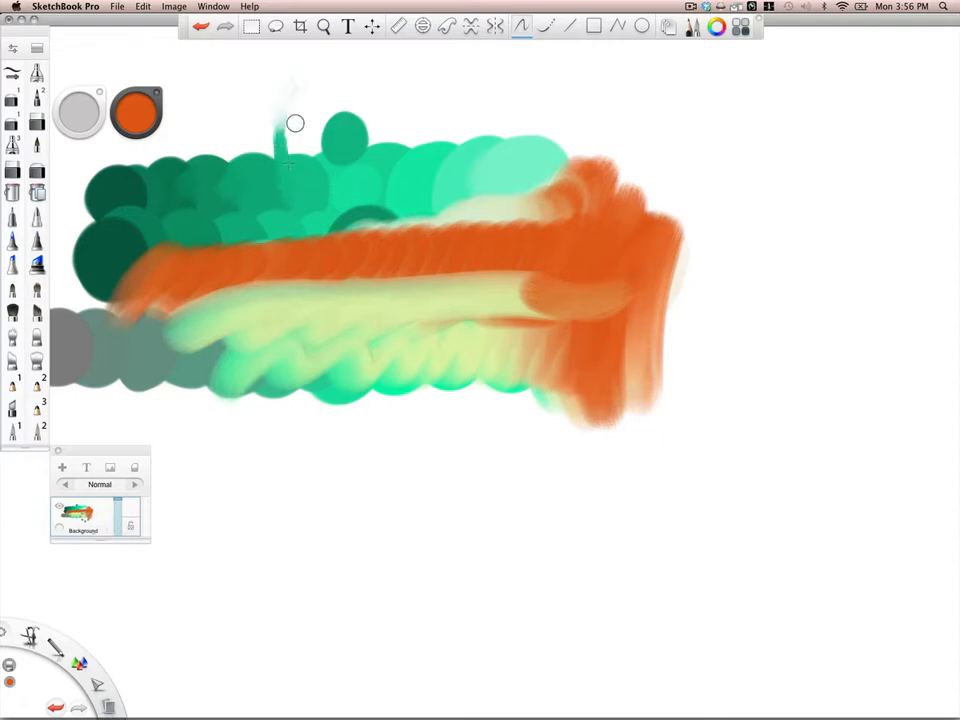
- Pull wispy pale streaks upward along the top edge of the green rows
left_click_drag(290, 124, 390, 90)
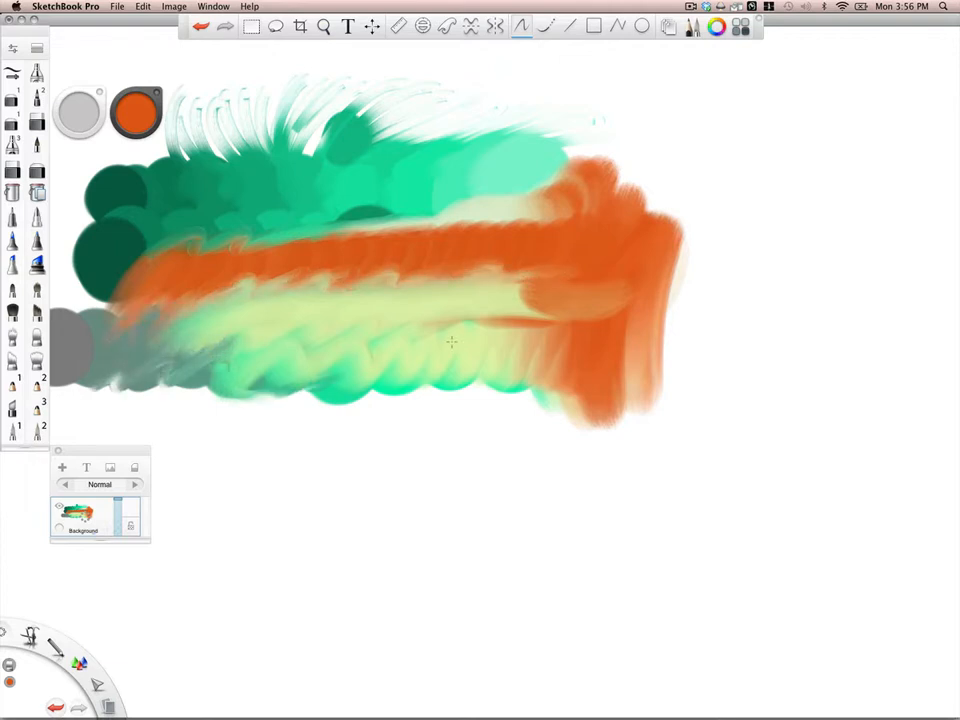
left_click_drag(450, 340, 552, 200)
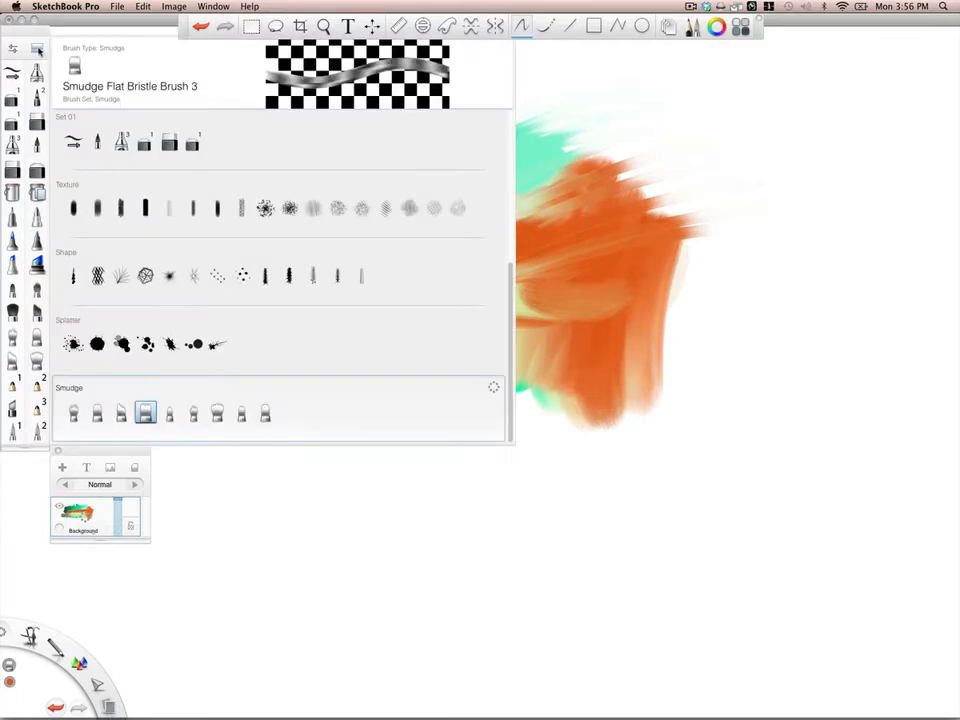
scroll("up", 3)
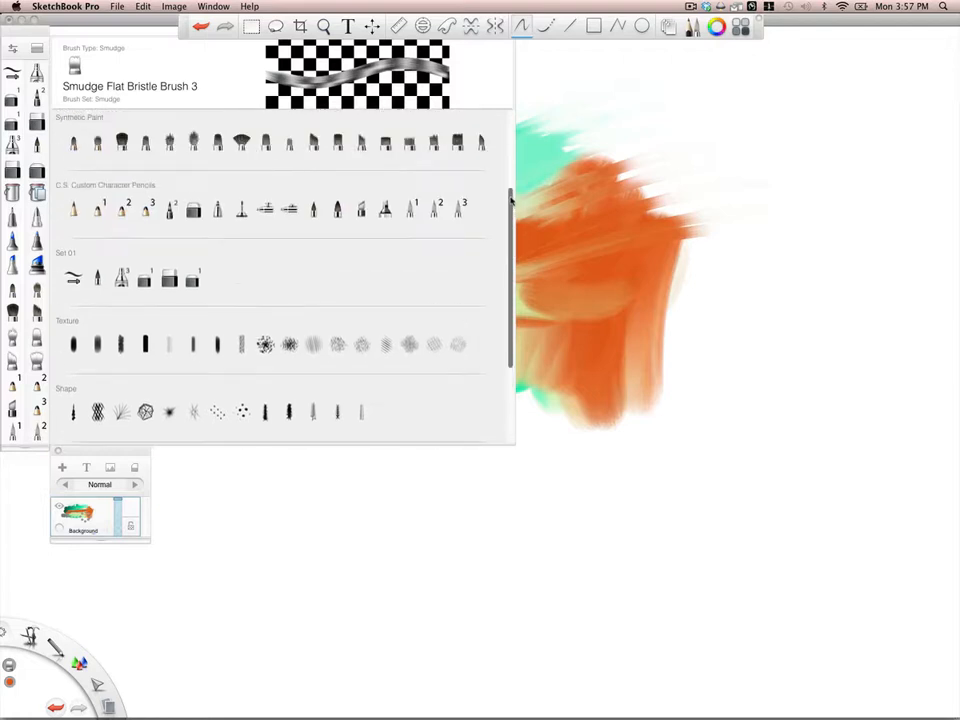
scroll("up", 3)
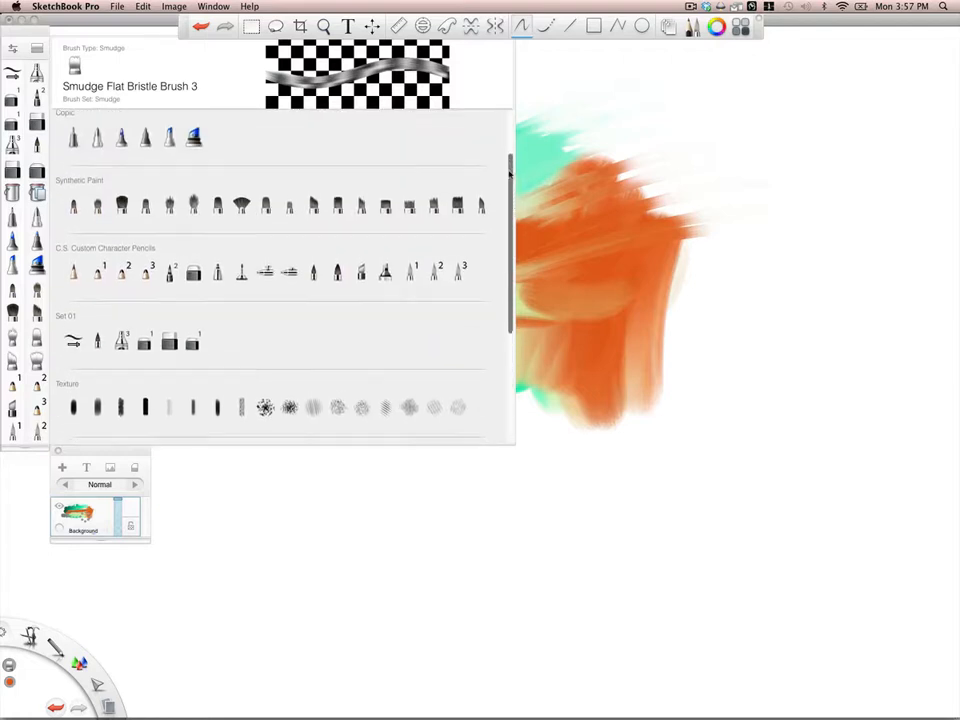
scroll("down", 3)
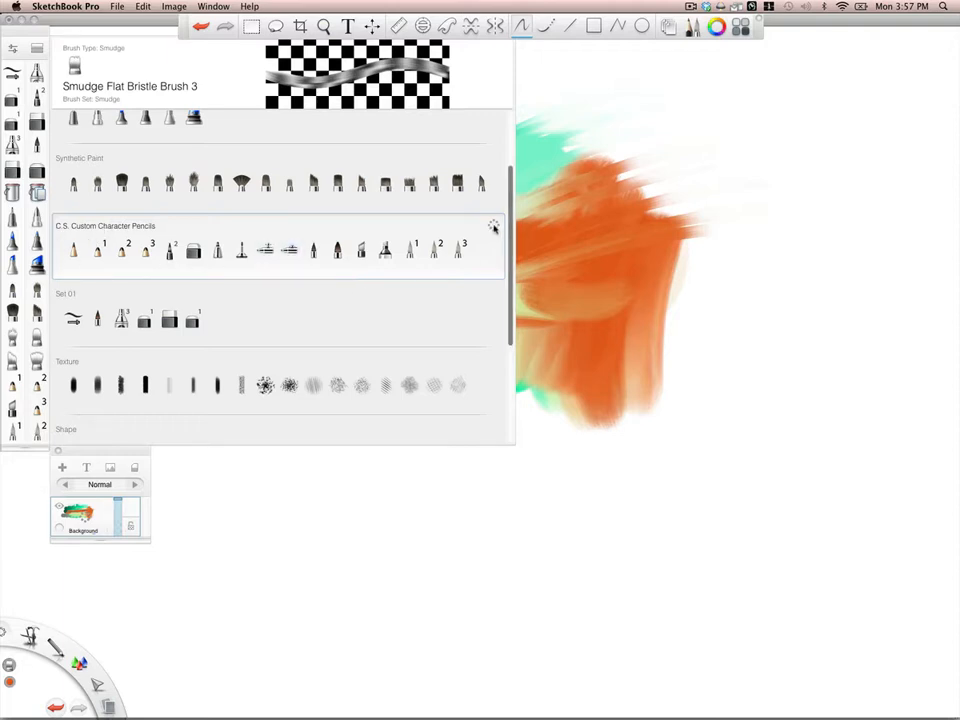
left_click(492, 224)
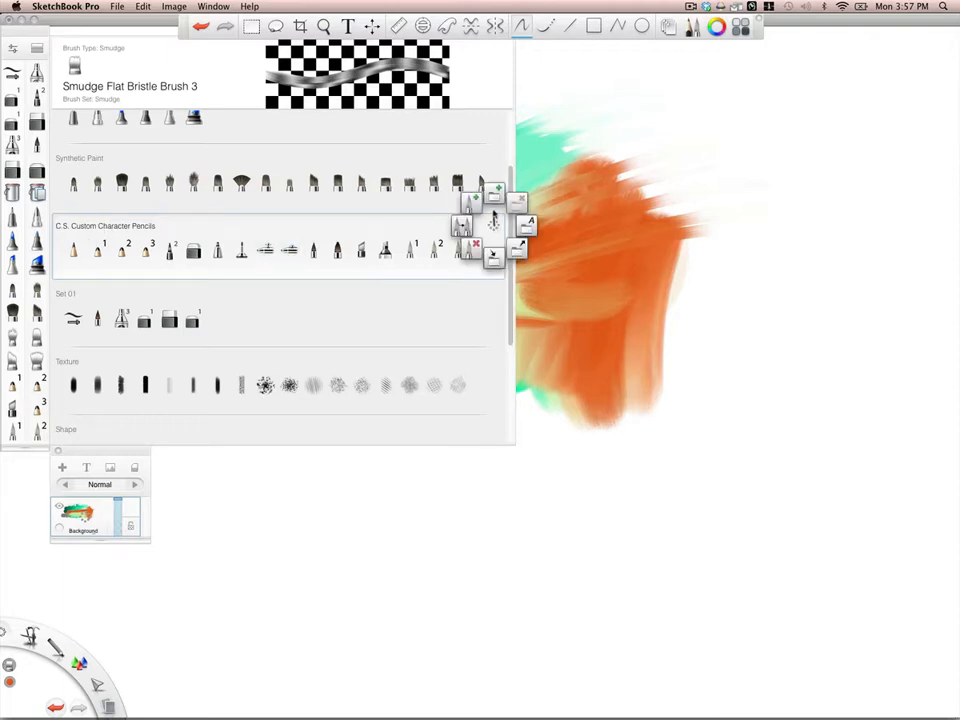
mouse_move(496, 190)
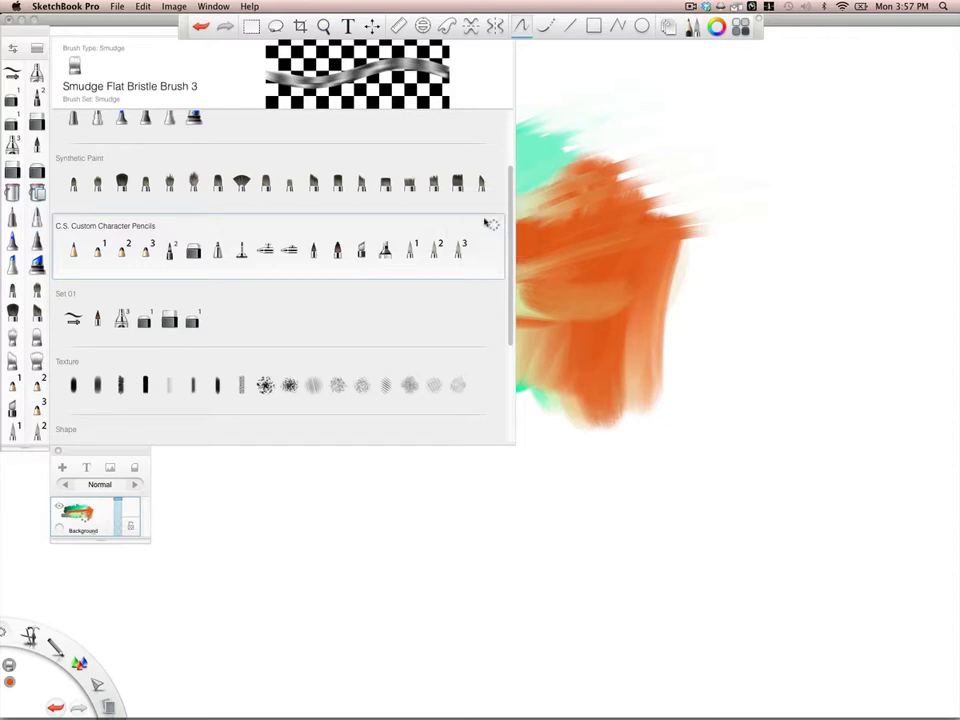
scroll("up", 3)
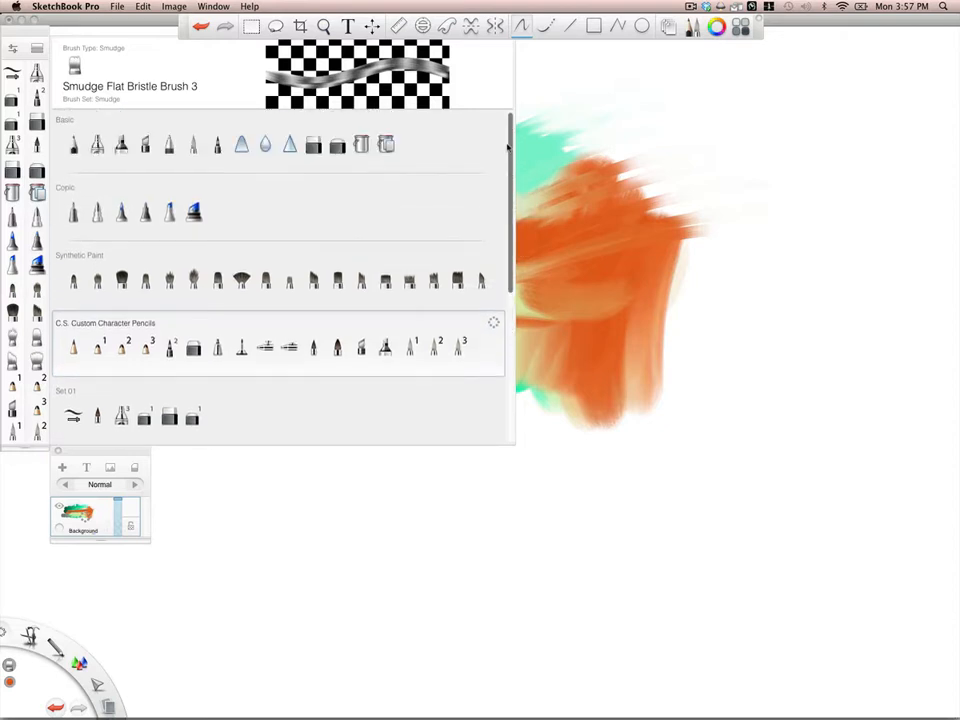
scroll("down", 3)
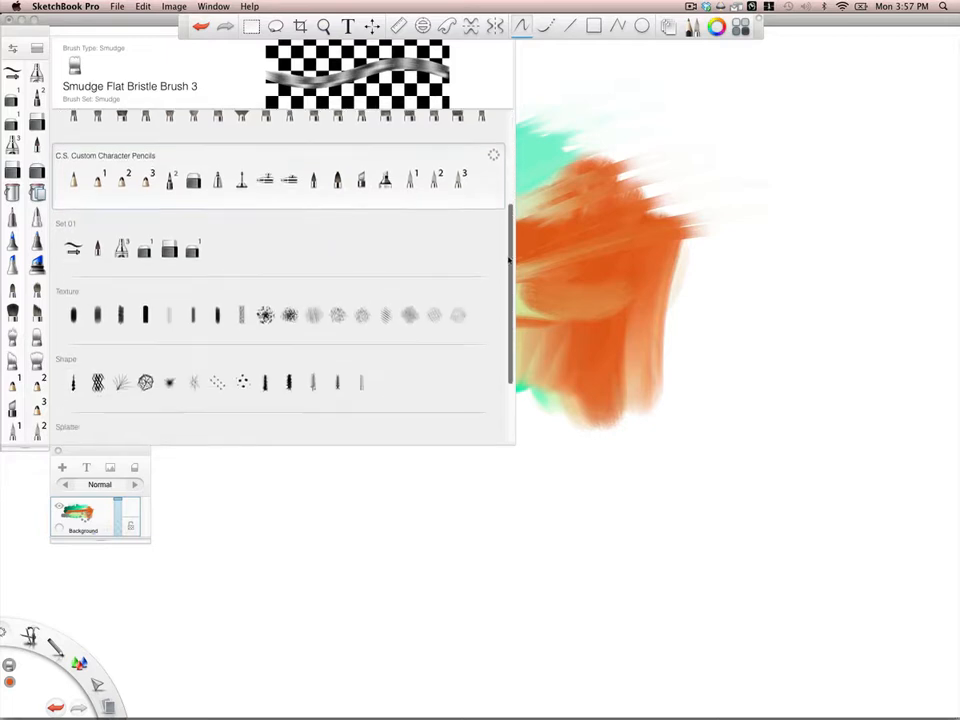
scroll("up", 3)
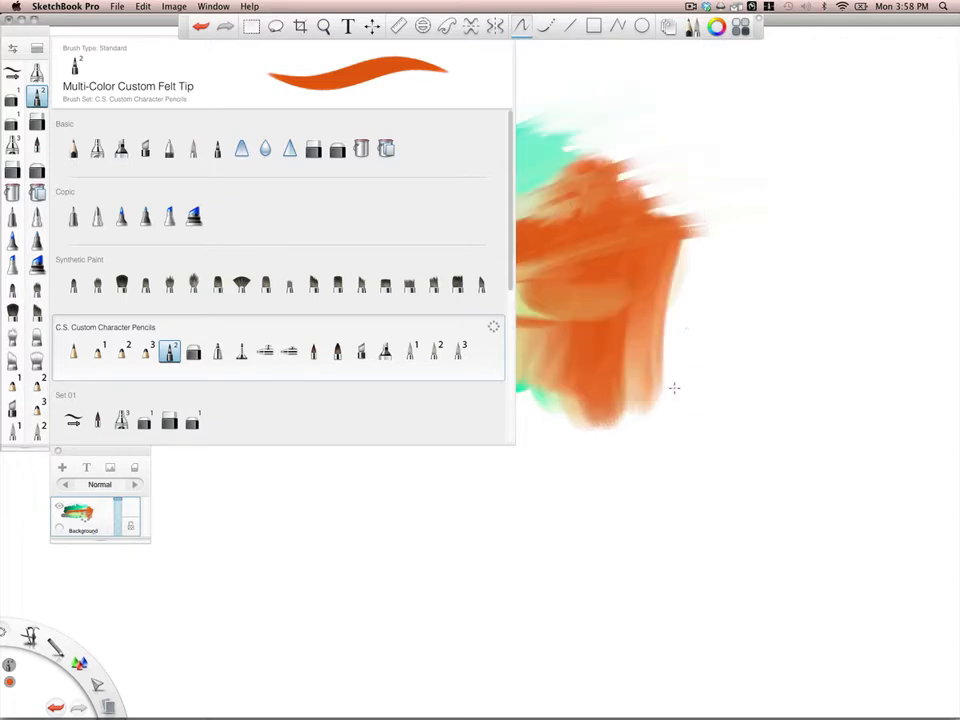
mouse_move(632, 376)
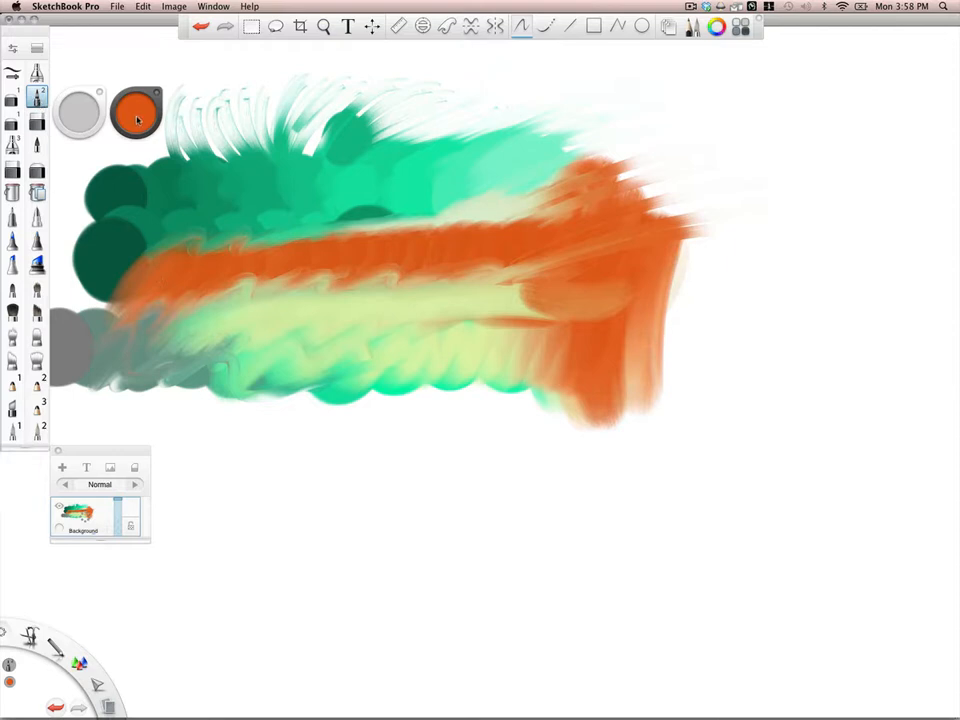
- Switch to blue and paint diagonal felt-tip strokes below the orange smear
left_click(136, 116)
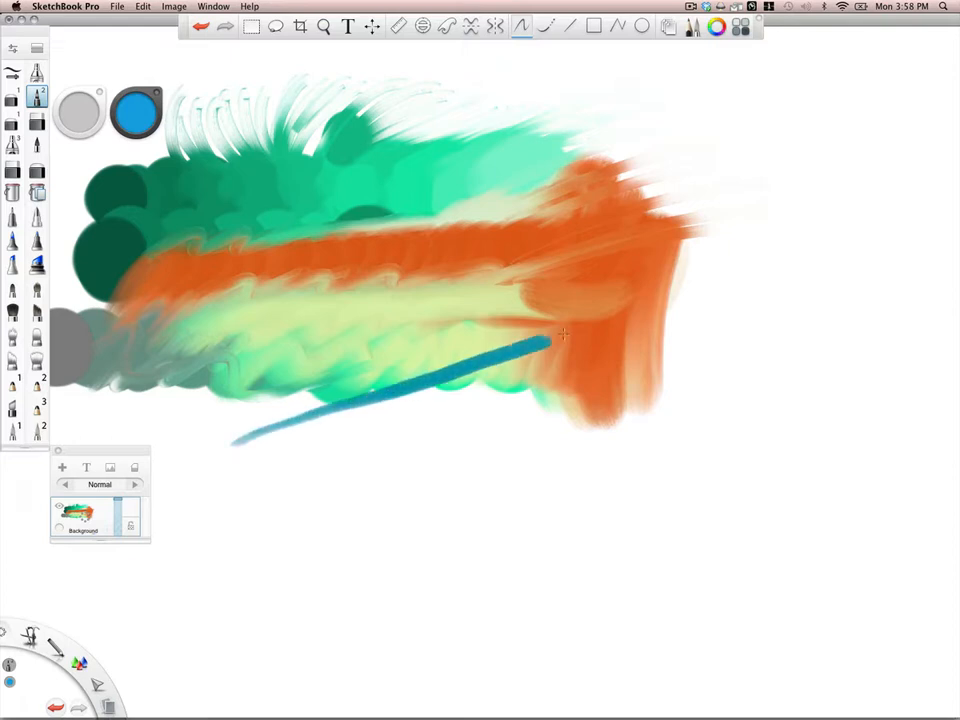
left_click_drag(544, 344, 744, 262)
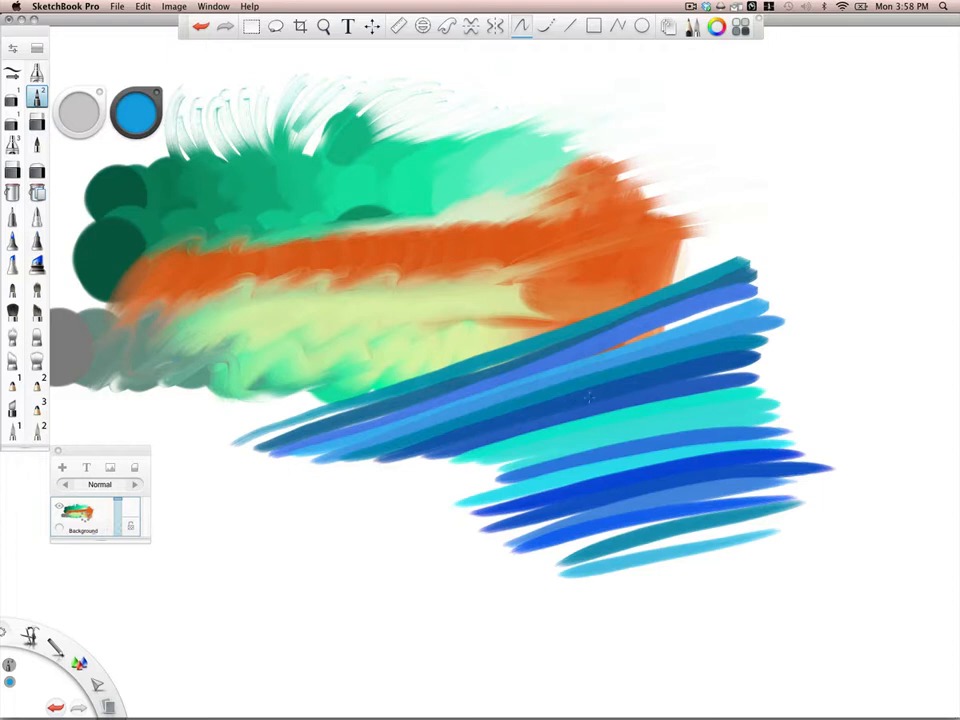
mouse_move(358, 204)
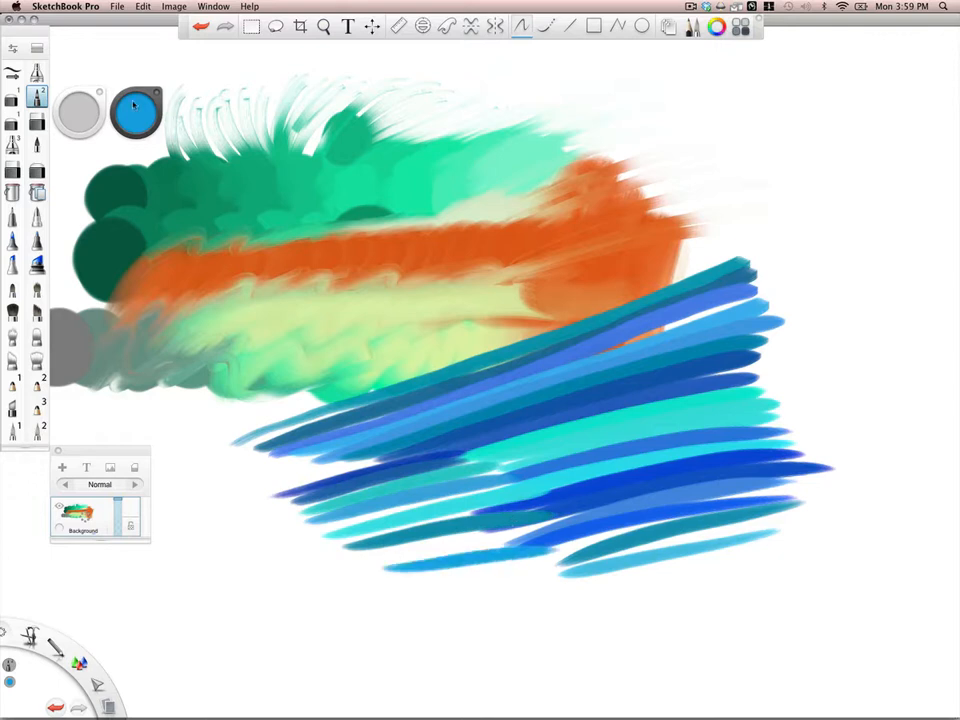
- Pick orange, paint warm stripes over the left of the blue band and doodle a figure above it
left_click(136, 112)
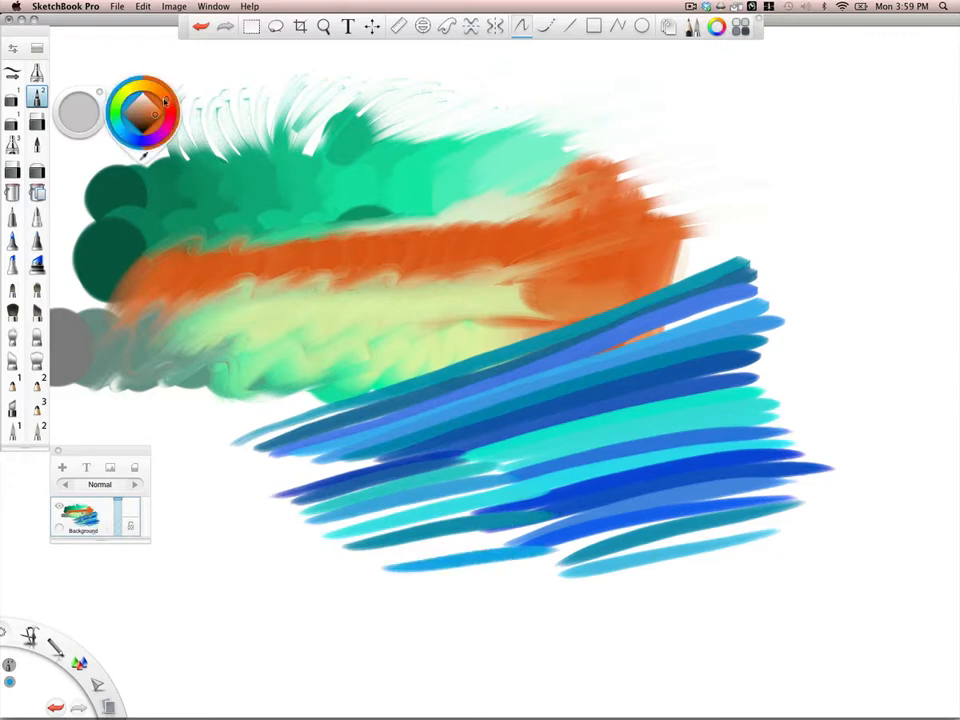
left_click(144, 112)
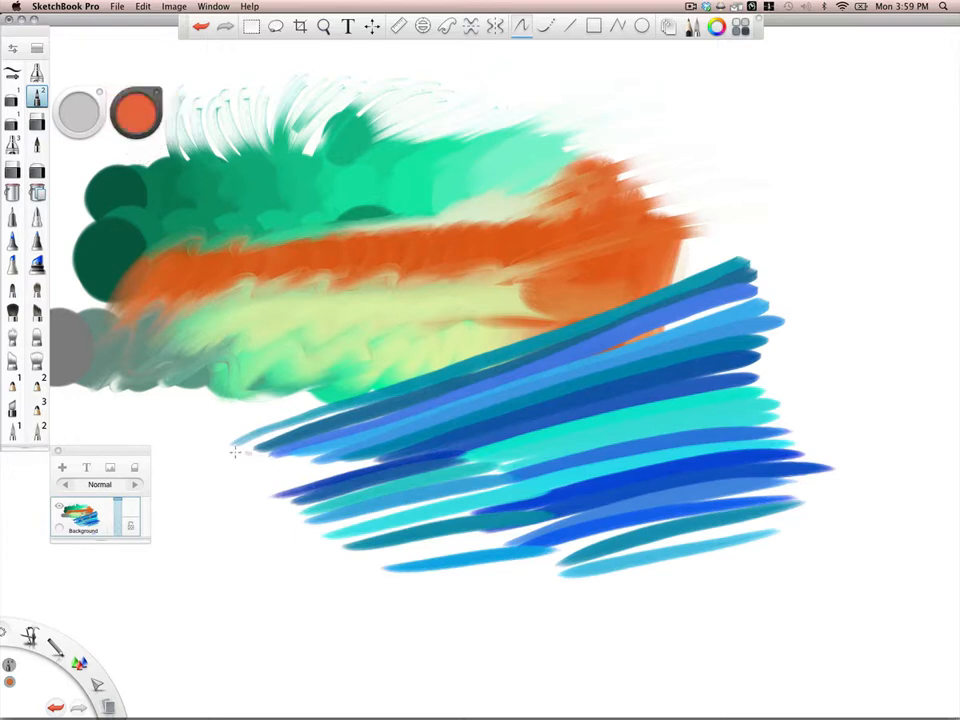
left_click_drag(240, 450, 430, 470)
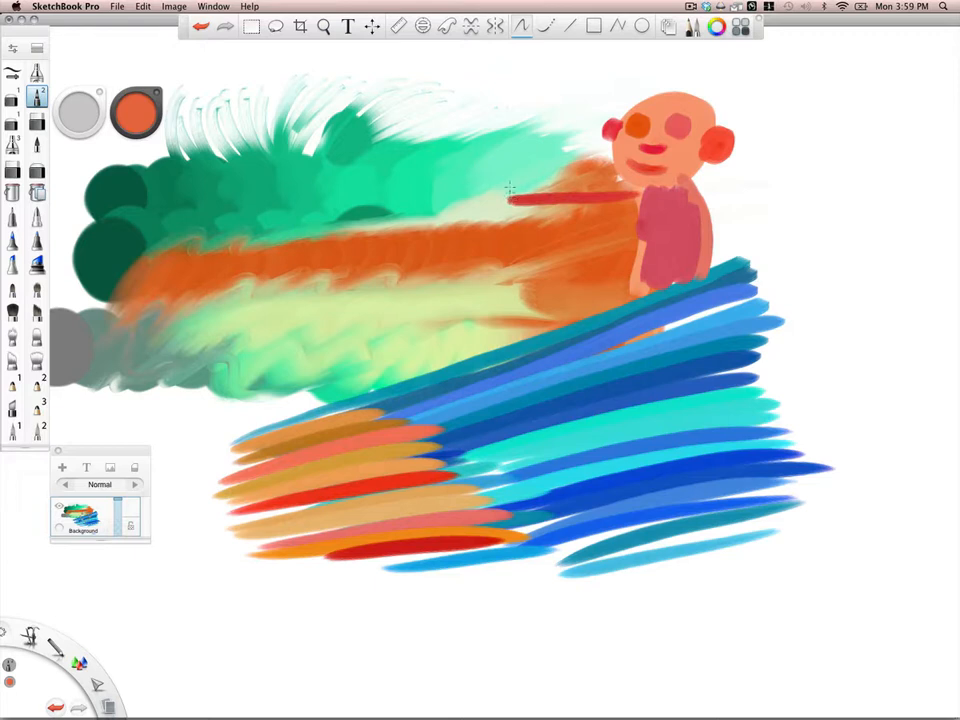
left_click_drag(510, 204, 504, 150)
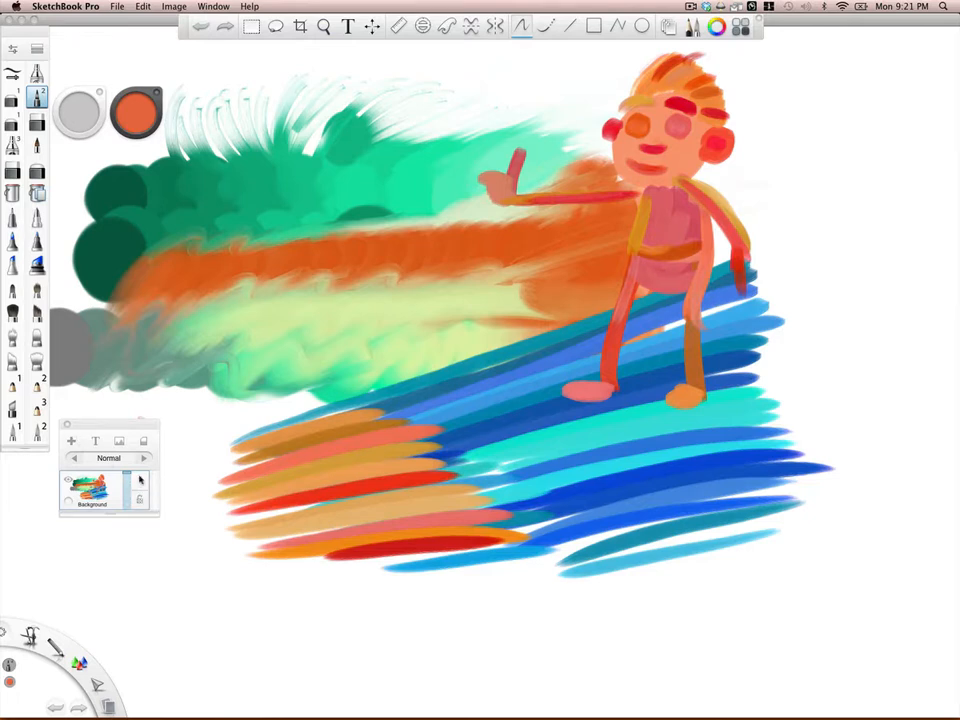
mouse_move(140, 500)
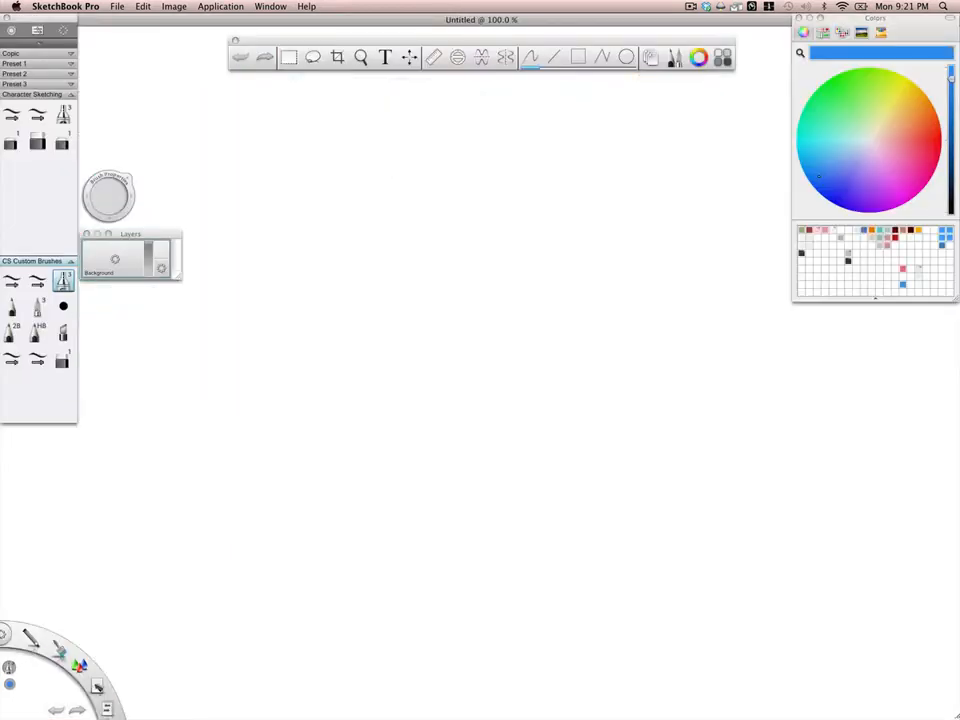
- Move the Layer Editor panel further down on the blank untitled canvas
left_click_drag(132, 234, 148, 354)
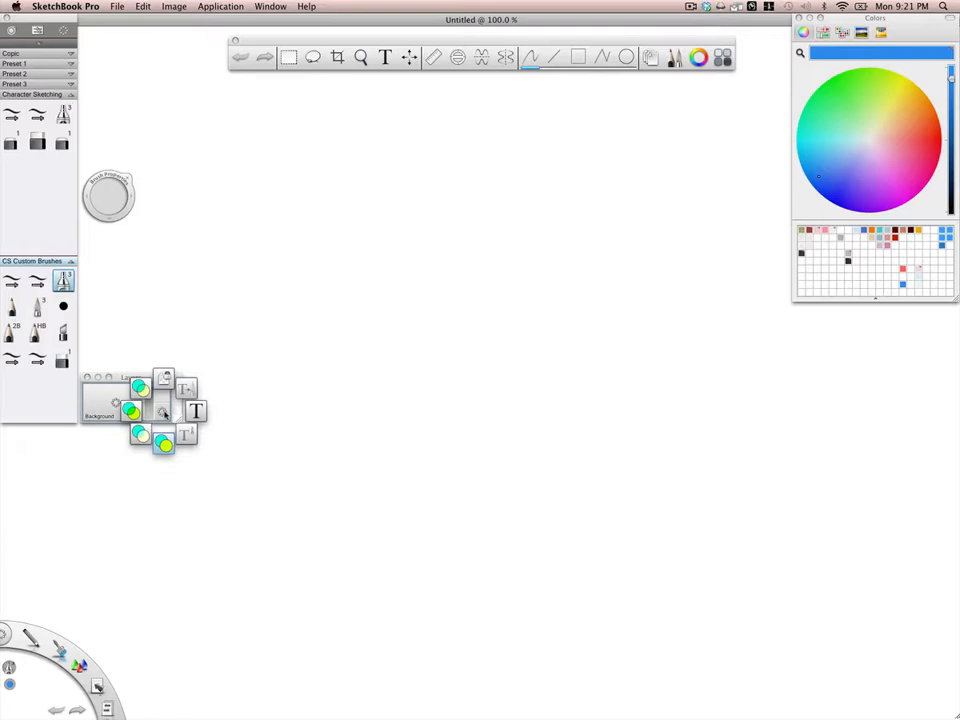
mouse_move(180, 400)
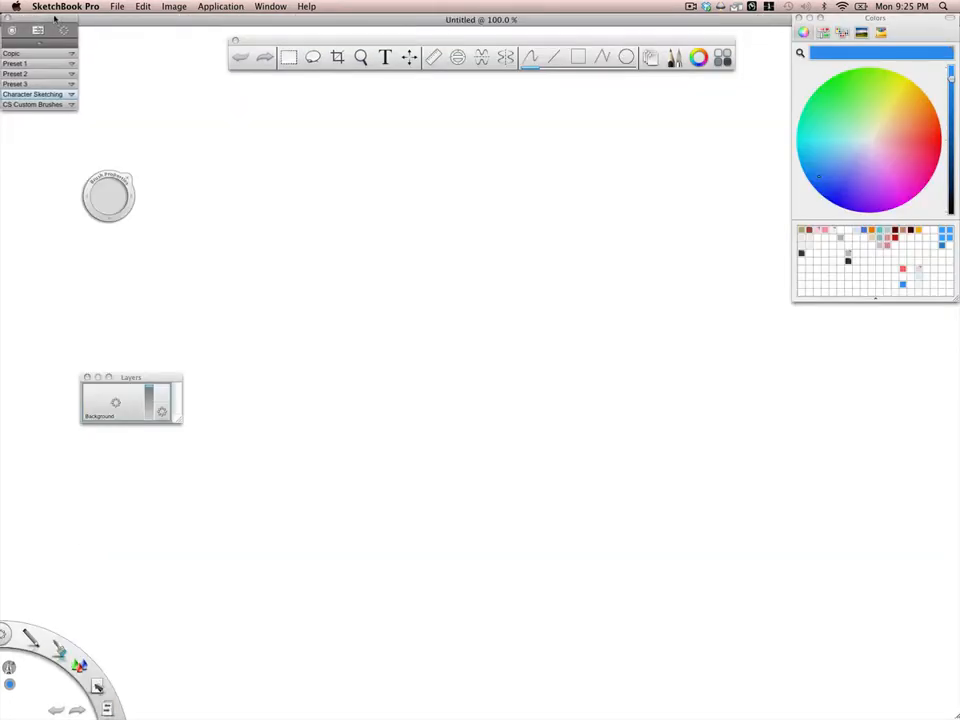
- Expand the CS Custom Brushes set, then collapse the palette to show only brush set names
left_click(32, 104)
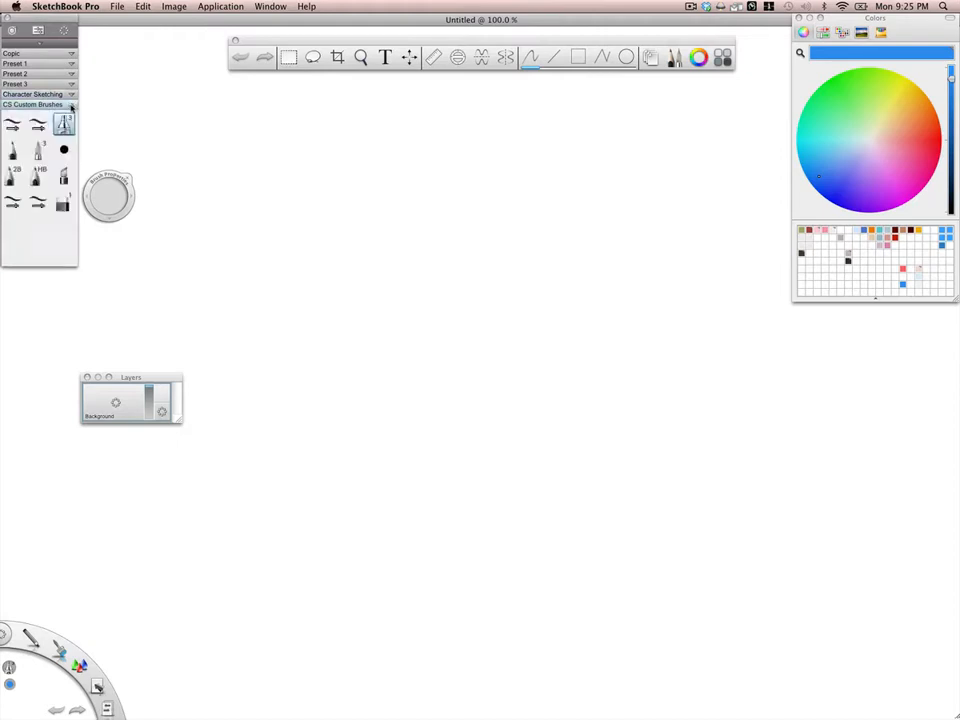
left_click(40, 94)
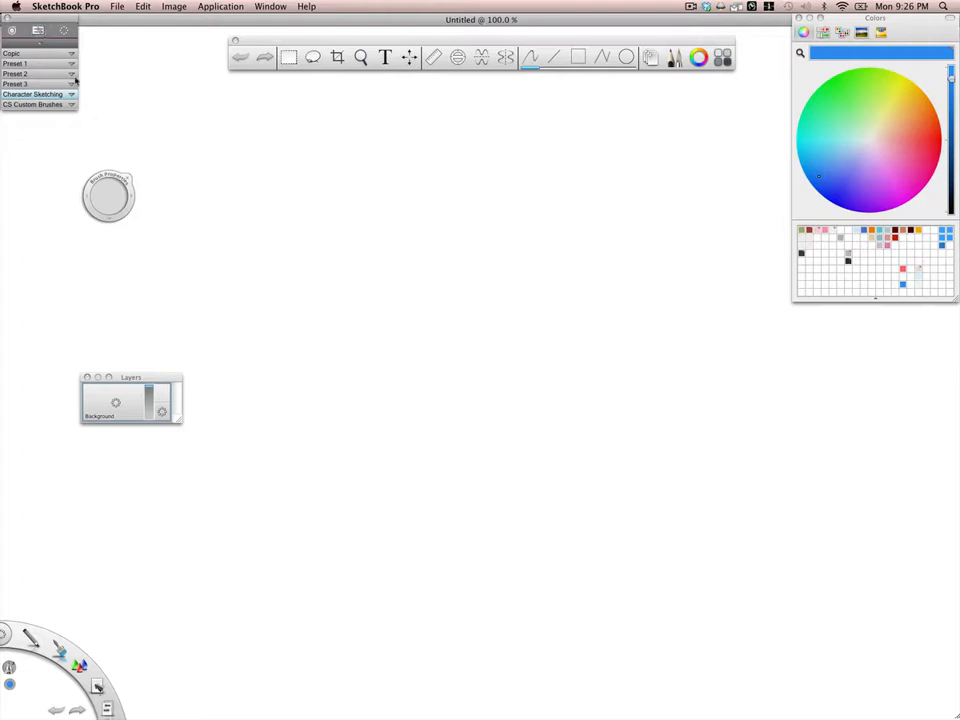
left_click(32, 104)
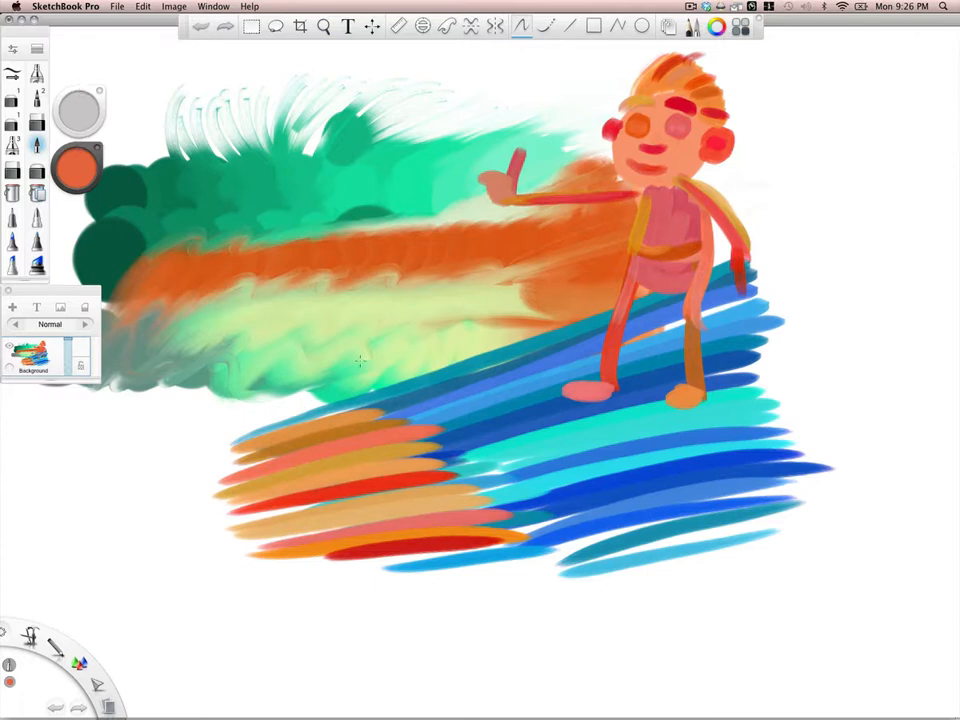
mouse_move(352, 264)
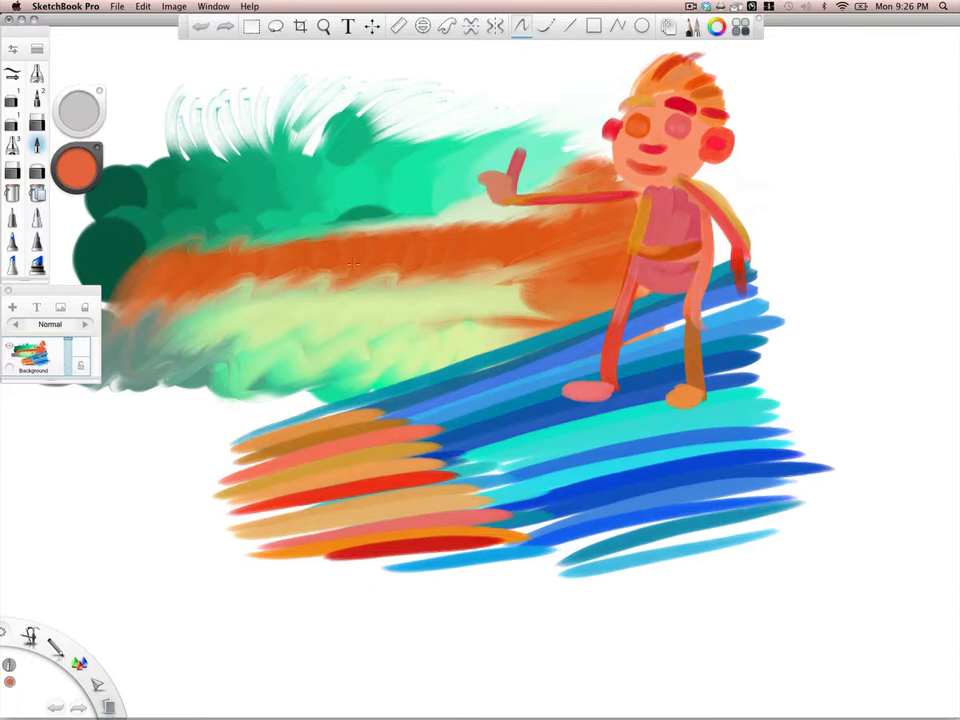